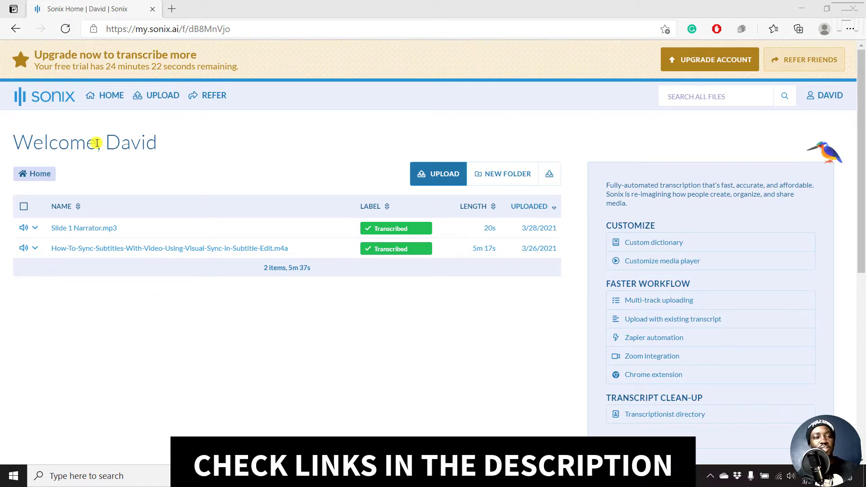
mouse_move(149, 163)
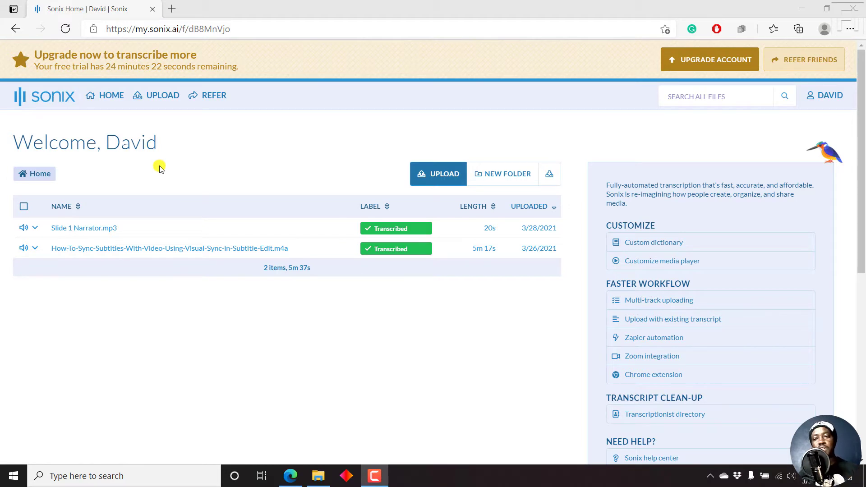
mouse_move(669, 261)
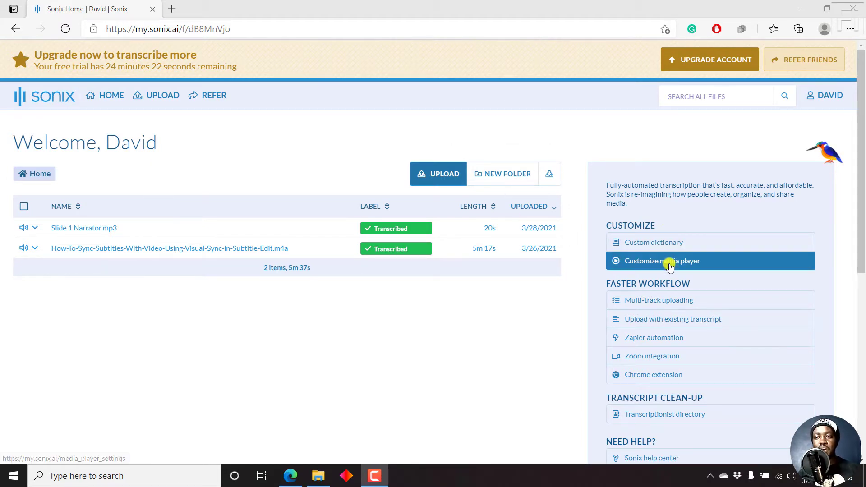
mouse_move(693, 324)
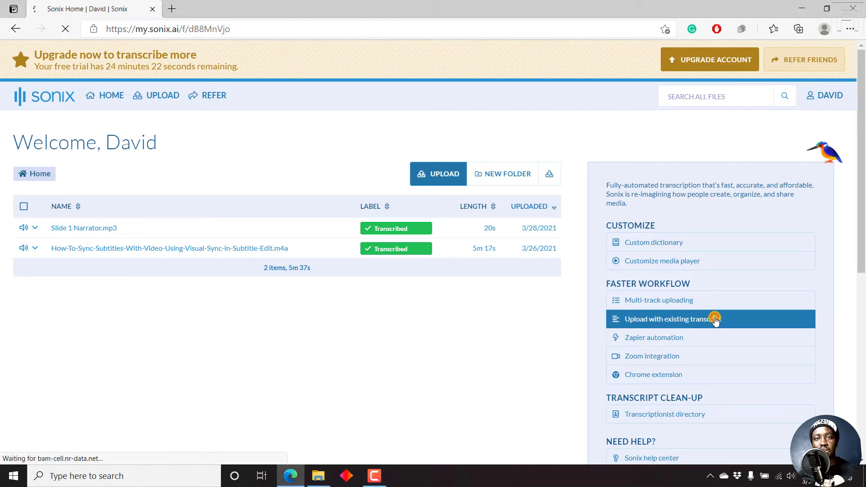
Open Sonix's 'Upload with existing transcript' page and the local folder of audio and subtitle files
click(672, 319)
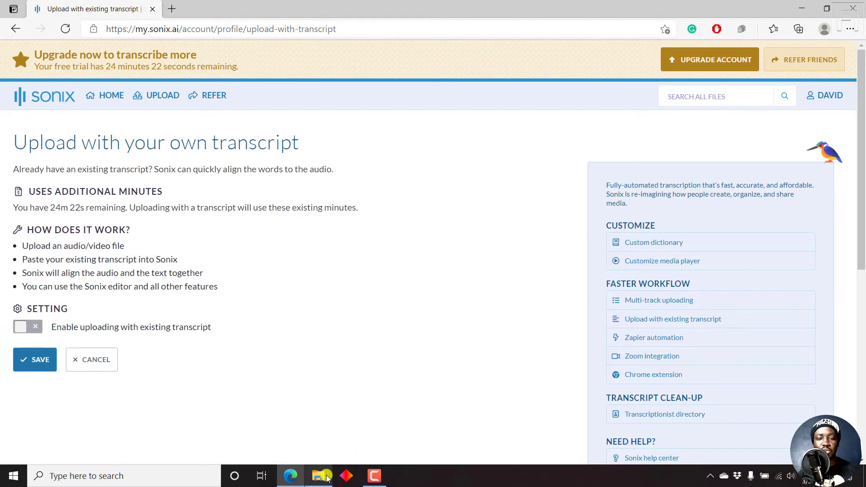
click(319, 476)
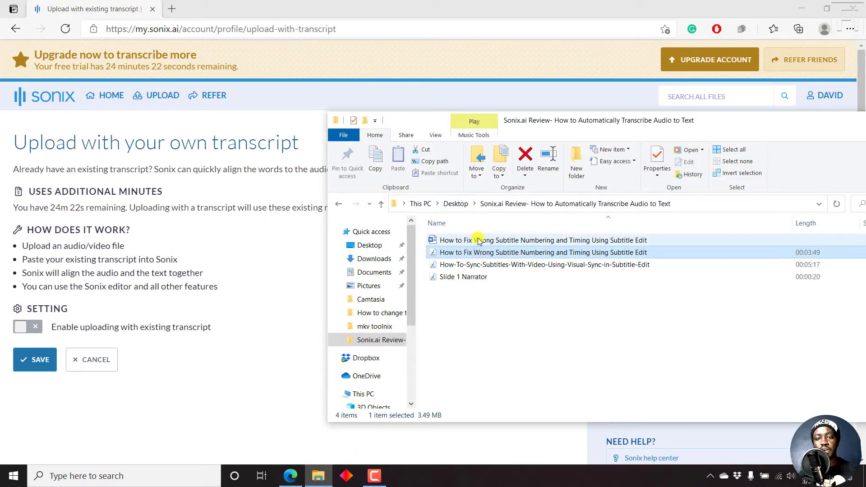
Open the subtitle-fixing Word transcript in Microsoft Word and scroll through it
click(514, 240)
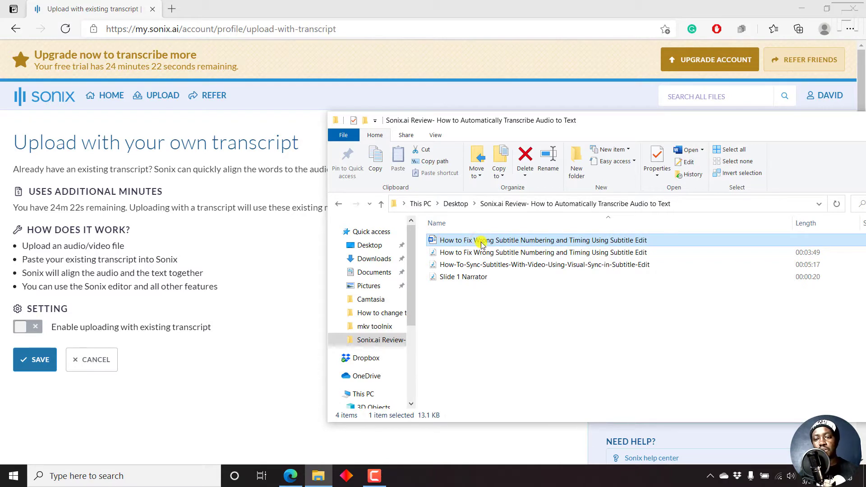
double_click(482, 240)
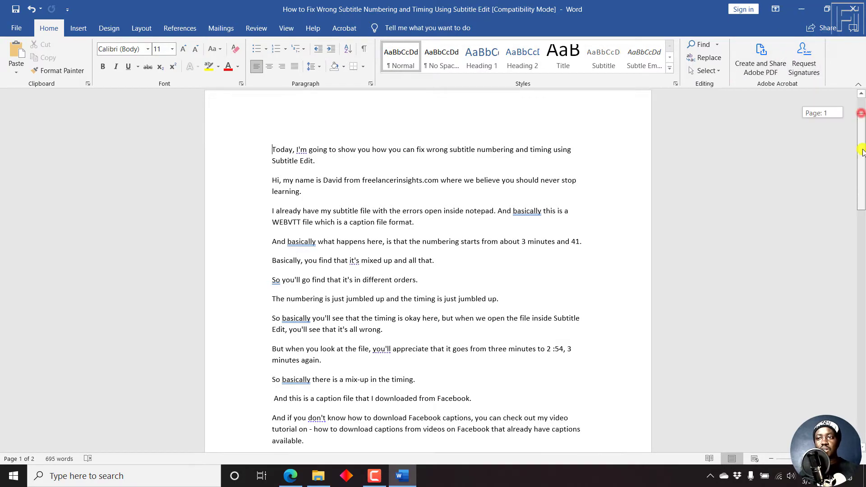
scroll(down, 3)
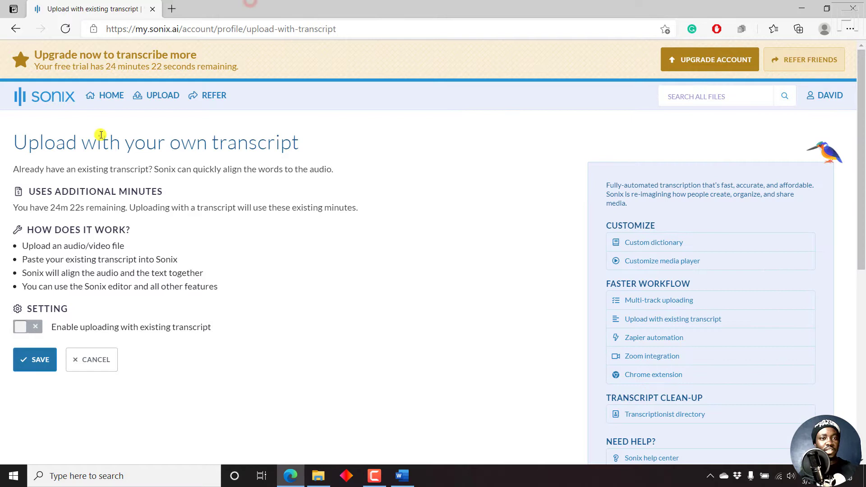
mouse_move(35, 171)
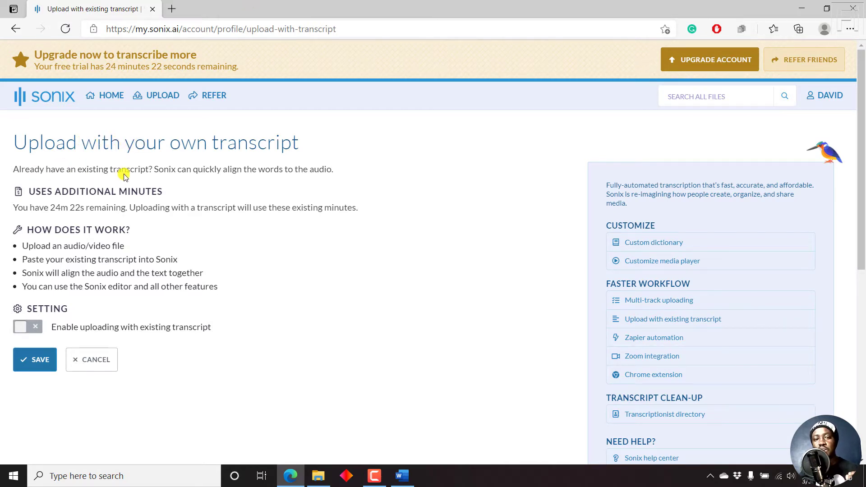
mouse_move(3, 256)
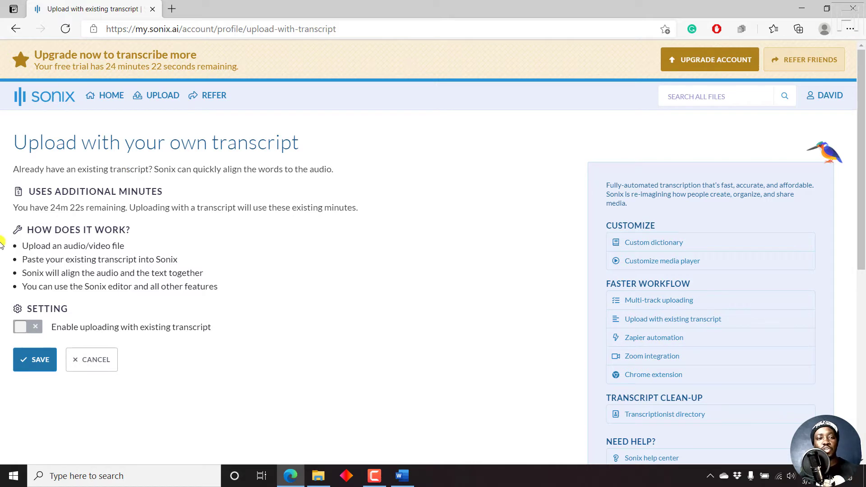
mouse_move(216, 224)
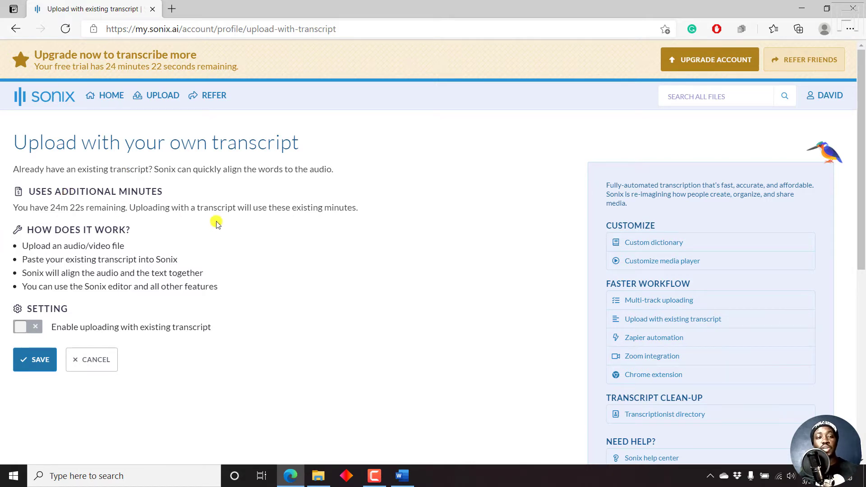
mouse_move(138, 182)
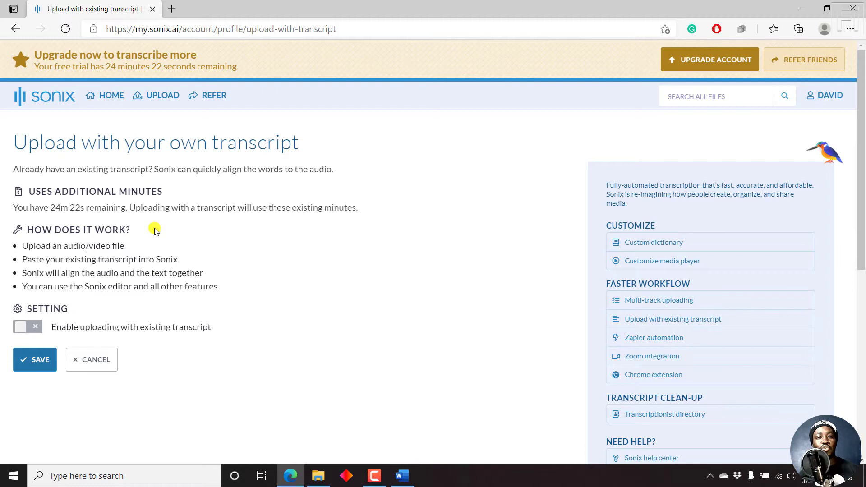
mouse_move(48, 243)
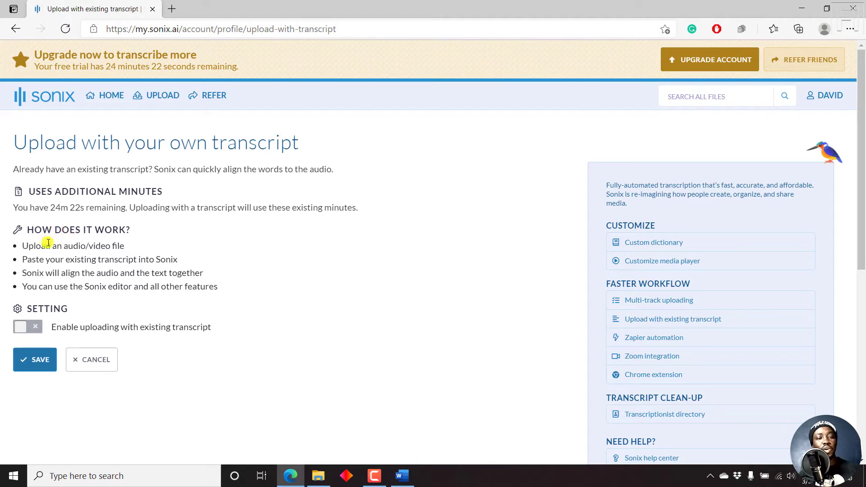
mouse_move(51, 260)
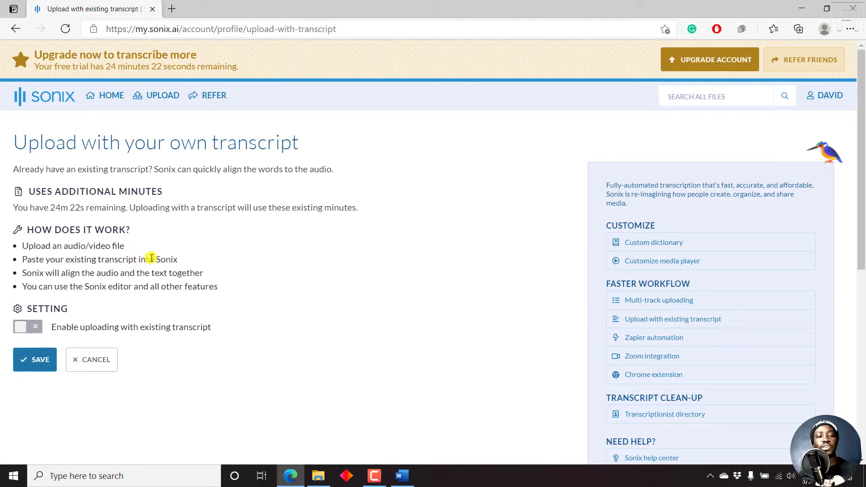
mouse_move(76, 271)
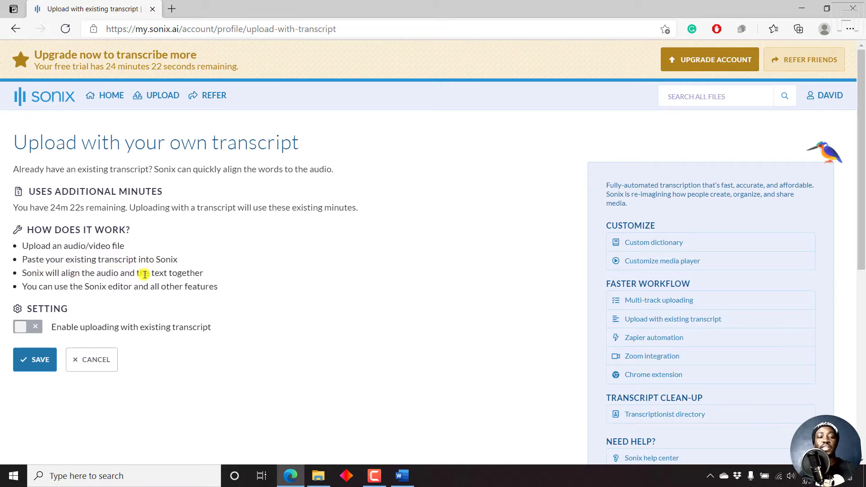
mouse_move(125, 292)
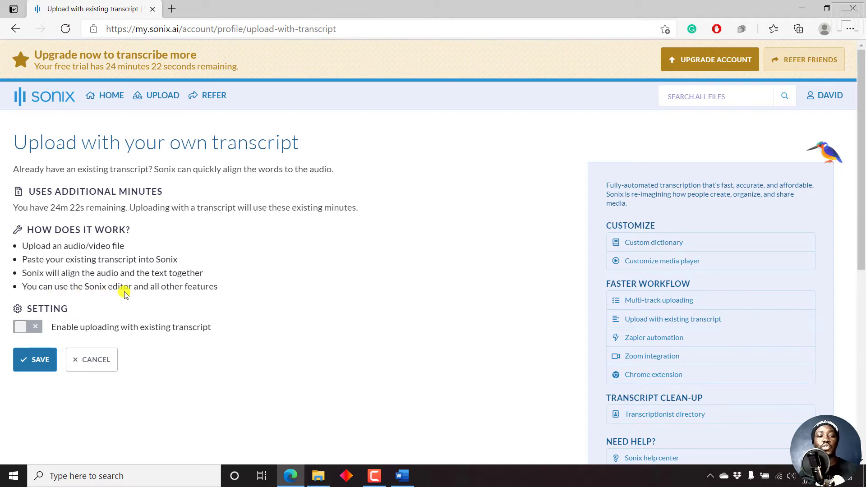
mouse_move(221, 290)
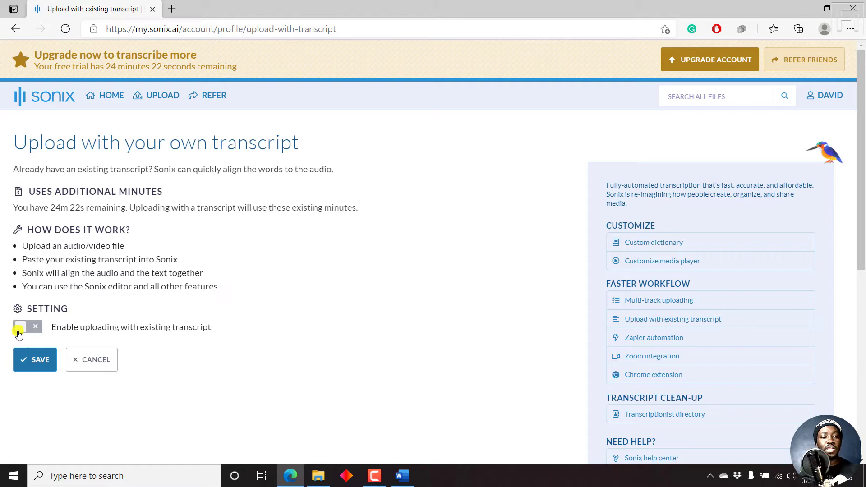
Turn on 'Enable uploading with existing transcript', save, and scroll to the upload area
click(27, 326)
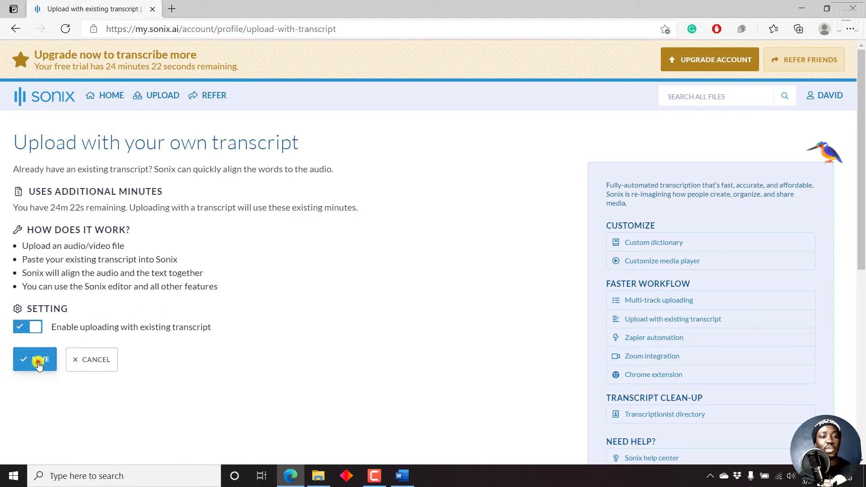
click(35, 359)
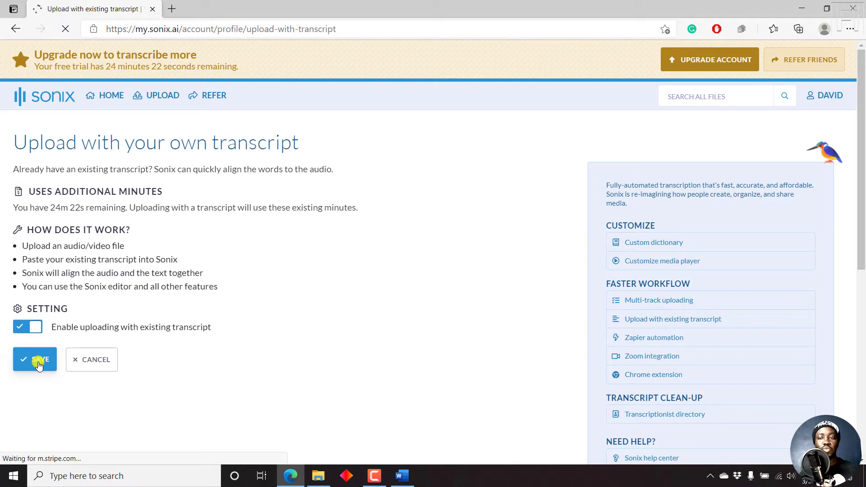
click(35, 359)
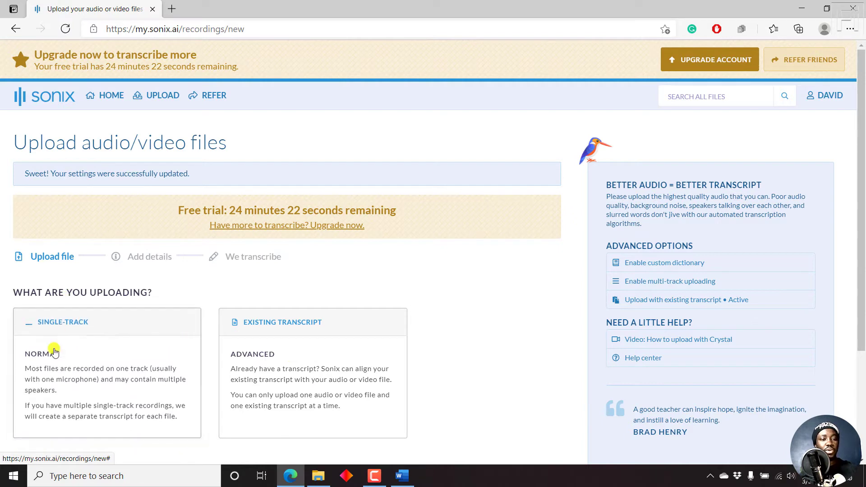
mouse_move(77, 329)
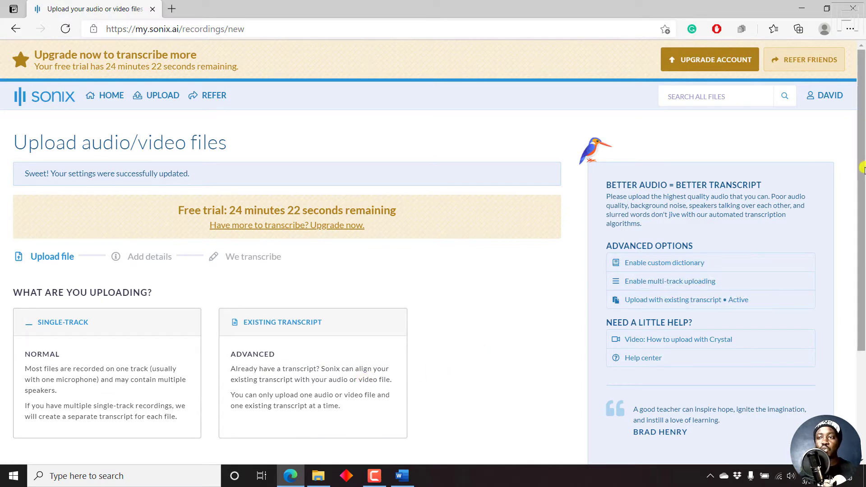
scroll(down, 3)
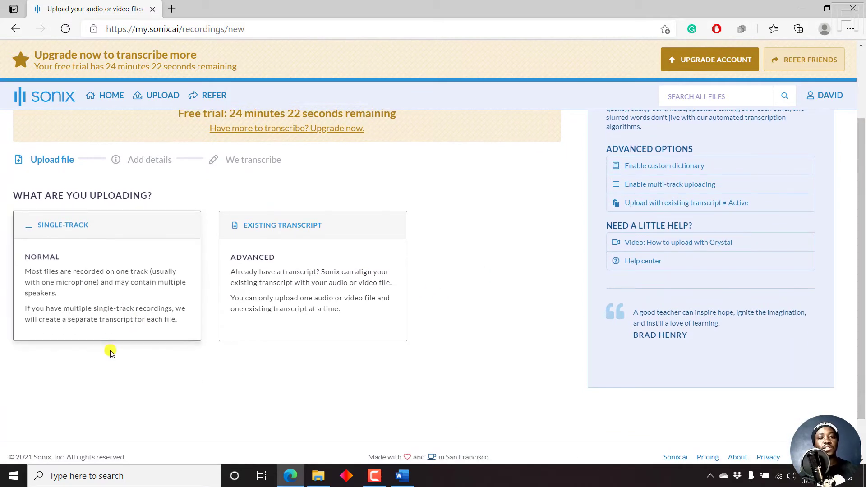
mouse_move(66, 336)
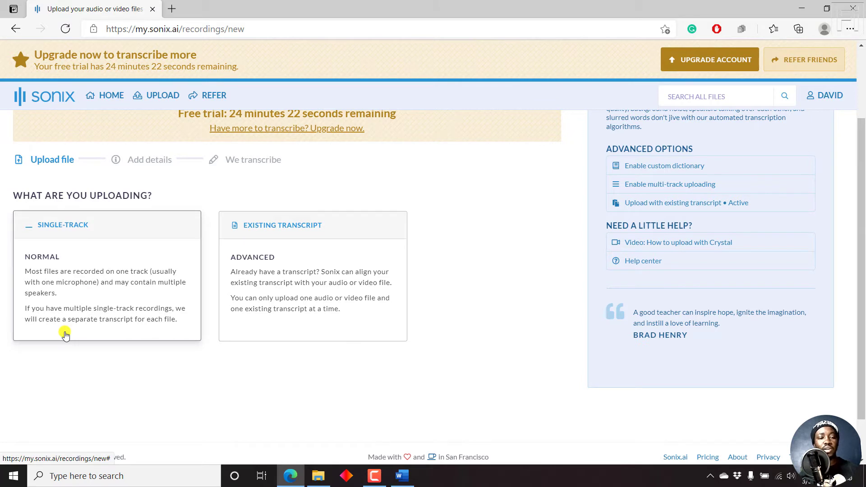
mouse_move(117, 266)
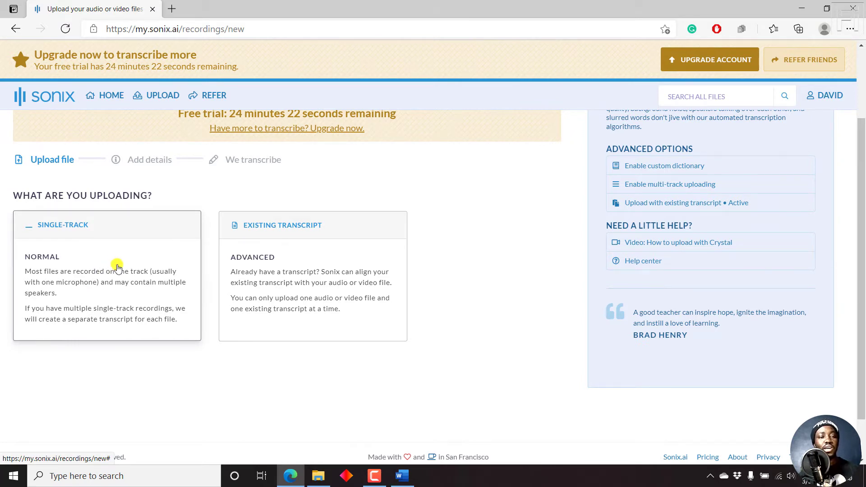
mouse_move(127, 282)
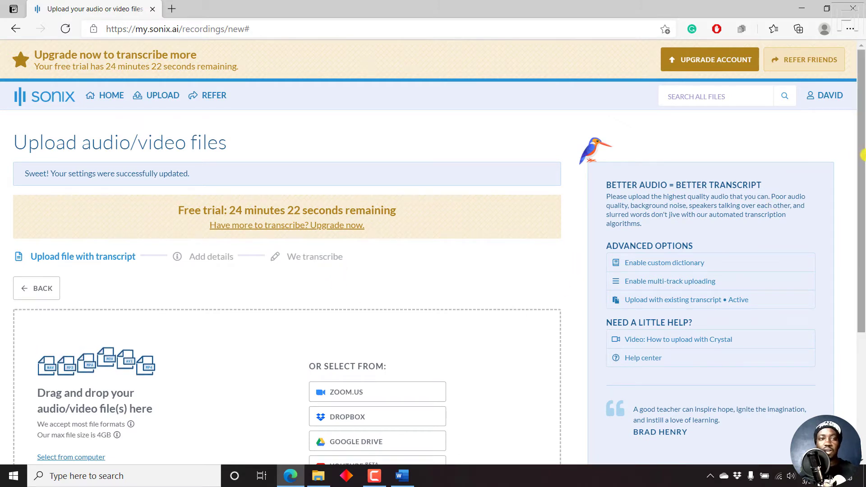
Select the subtitle-fixing mp3 audio file as the media to upload
scroll(down, 3)
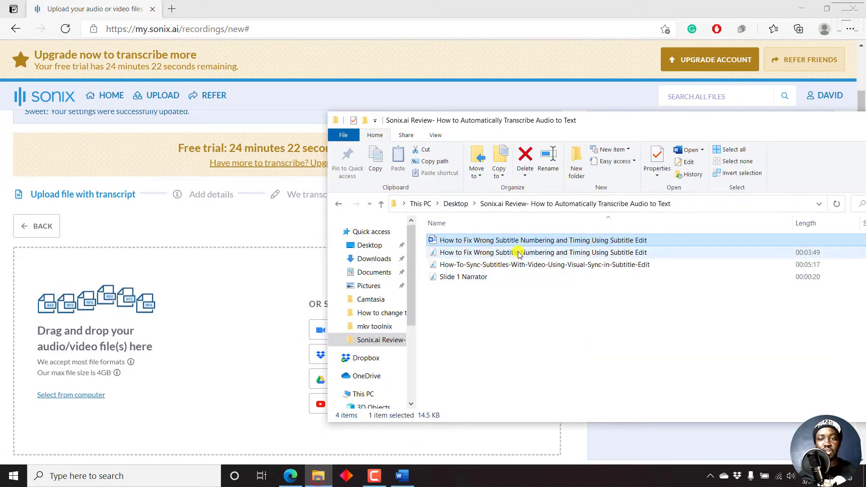
click(506, 252)
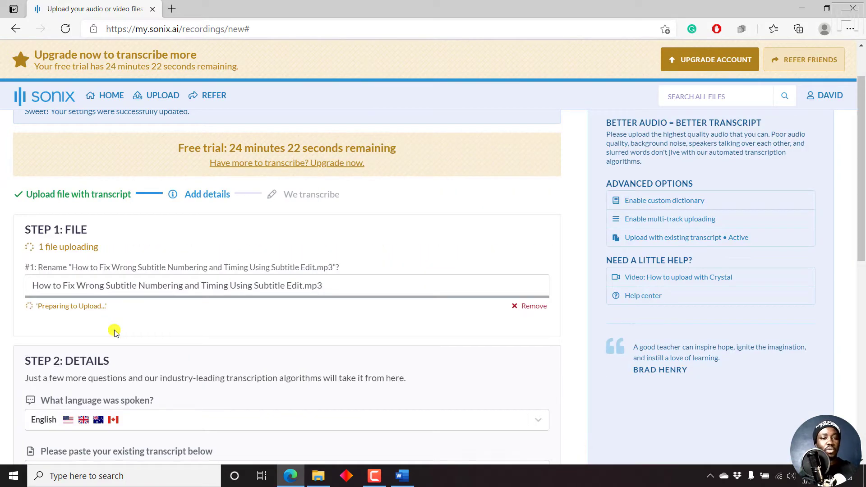
mouse_move(453, 213)
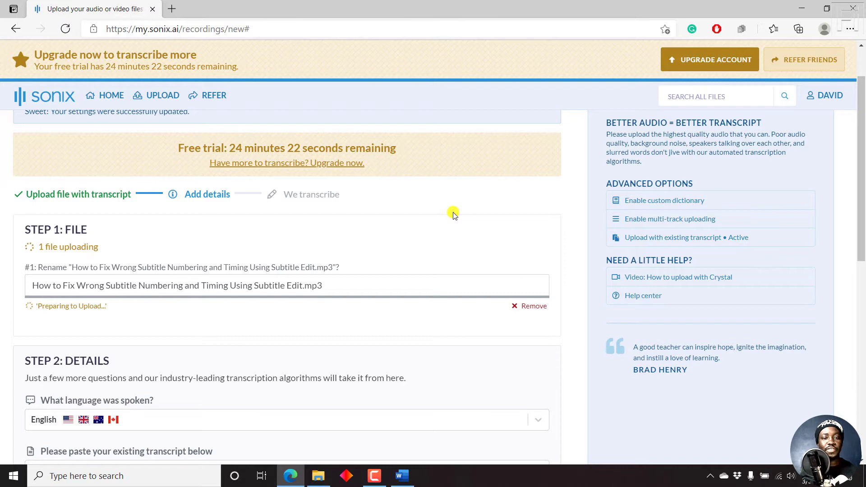
mouse_move(700, 200)
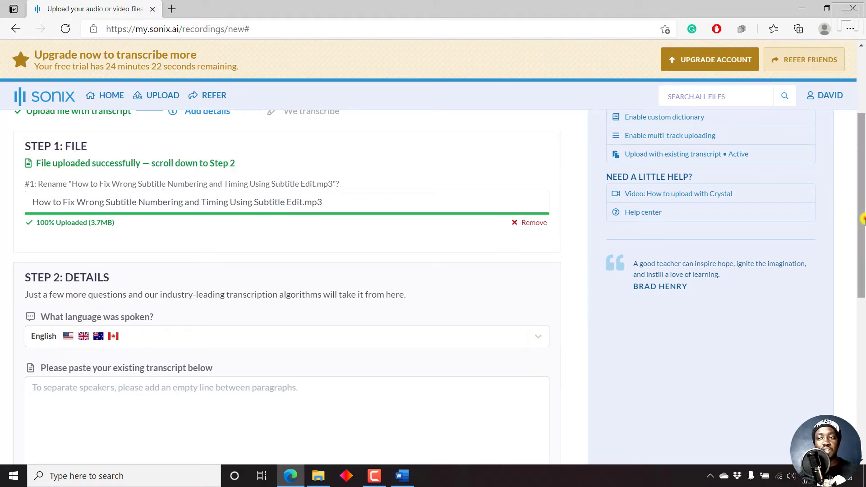
Paste the Word transcript text into the Step 2 'existing transcript' box
scroll(down, 3)
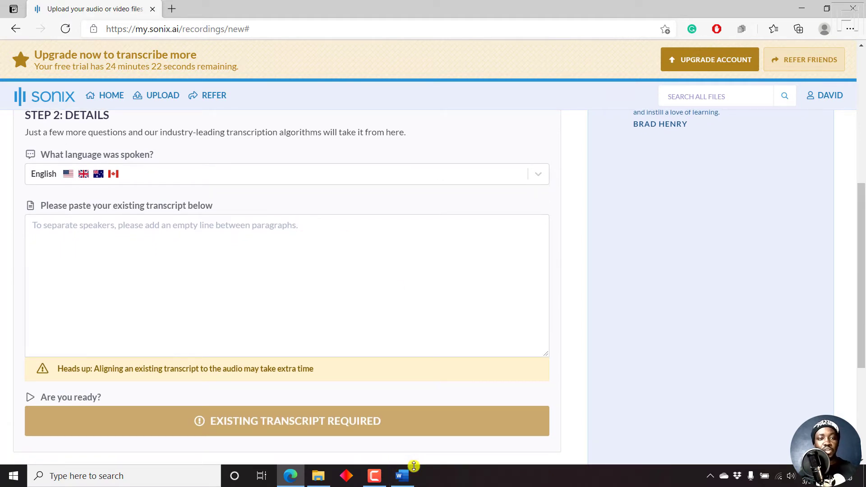
mouse_move(122, 205)
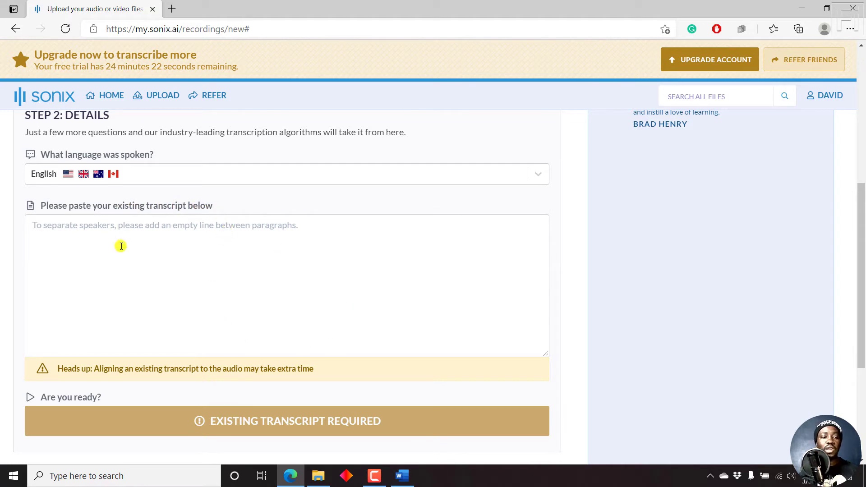
mouse_move(296, 198)
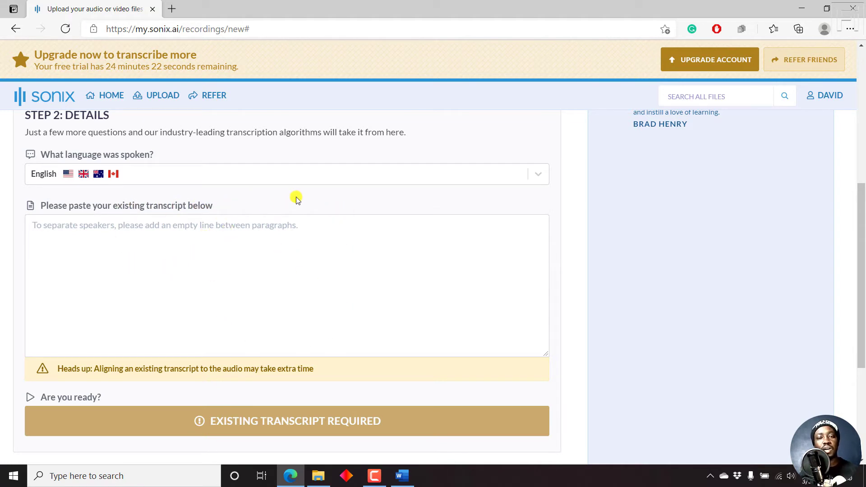
mouse_move(411, 209)
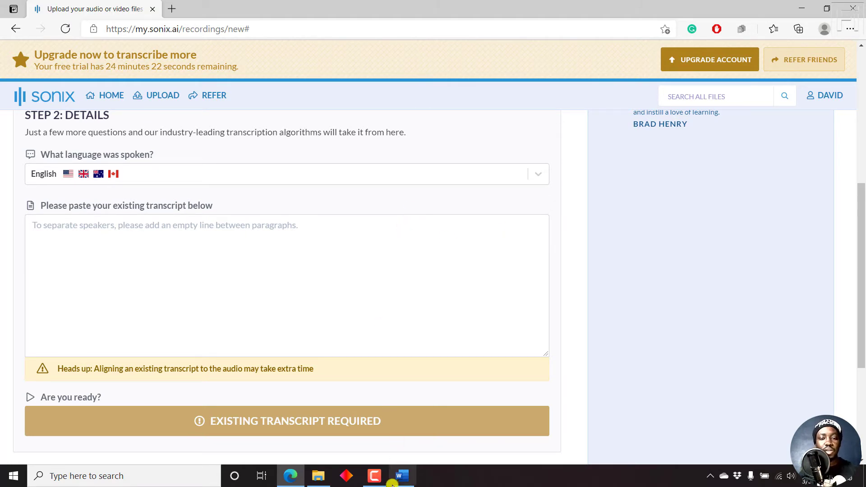
click(401, 476)
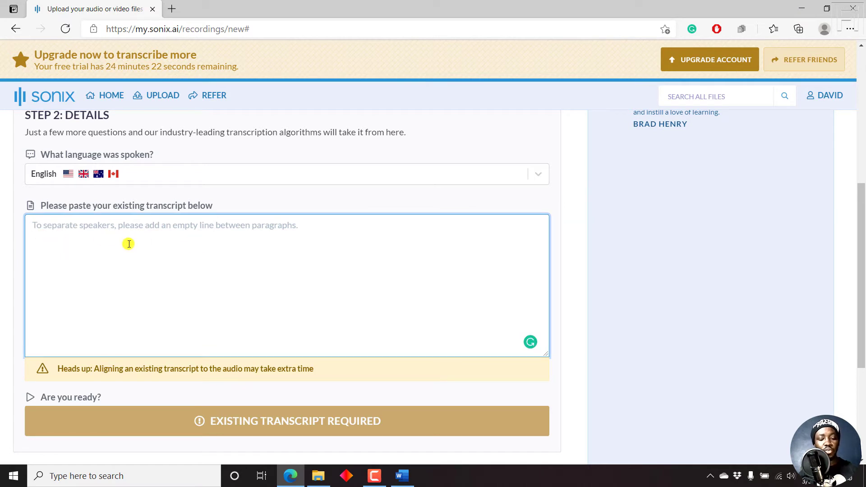
mouse_move(35, 230)
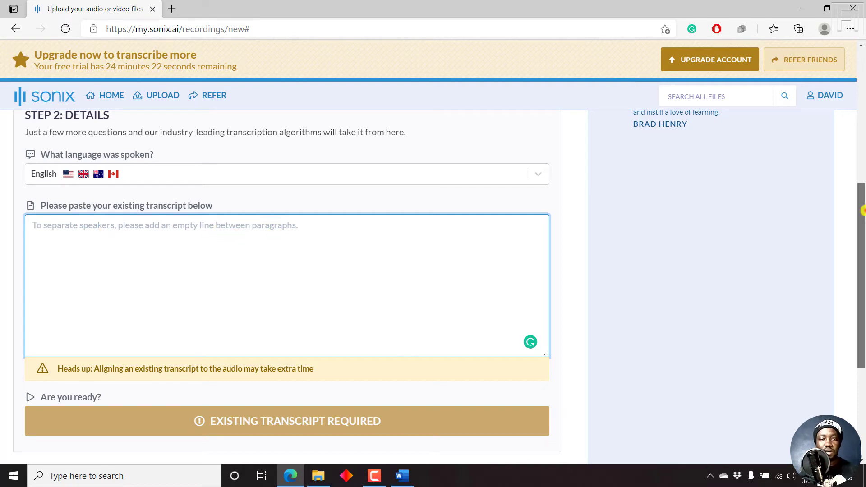
scroll(down, 3)
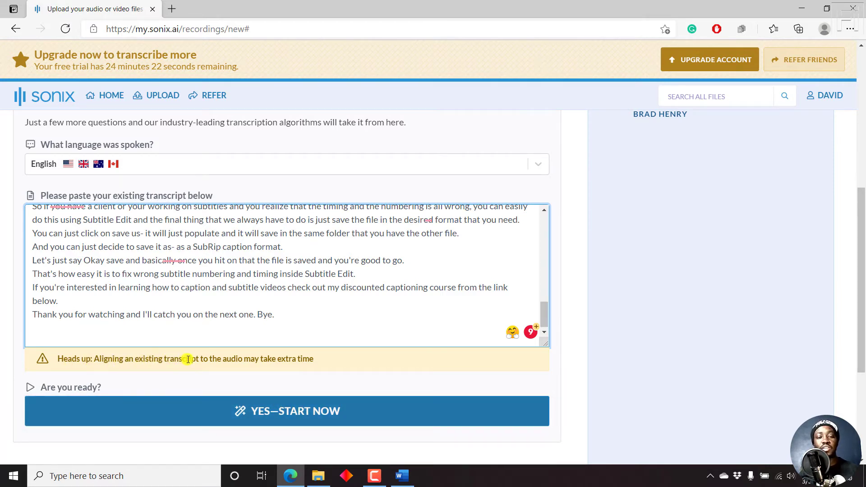
mouse_move(263, 395)
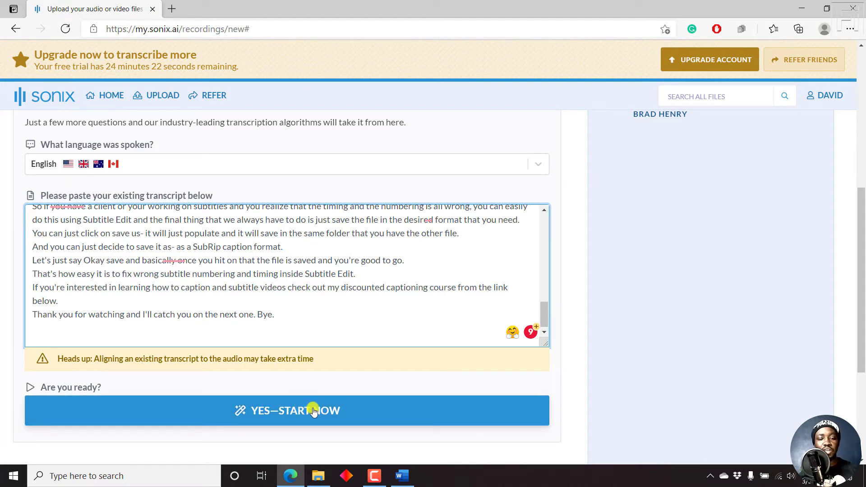
Start the upload with 'YES—START NOW' and wait until the mp3 shows Transcribed
click(313, 411)
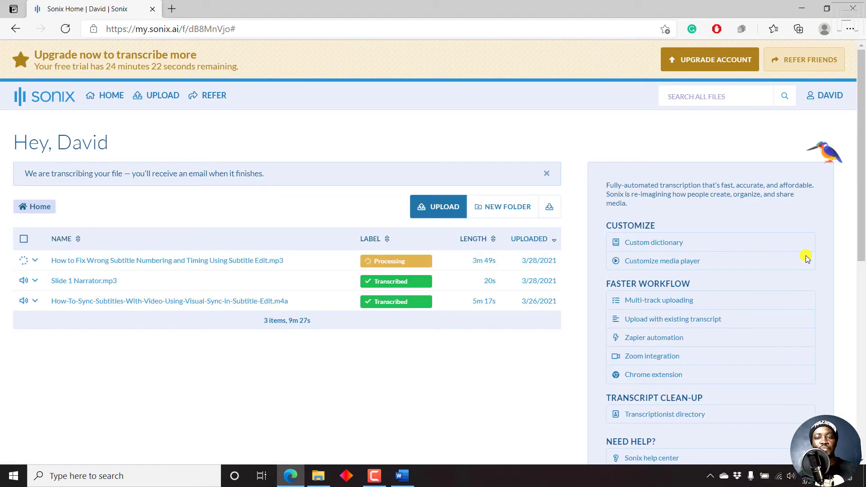
mouse_move(396, 264)
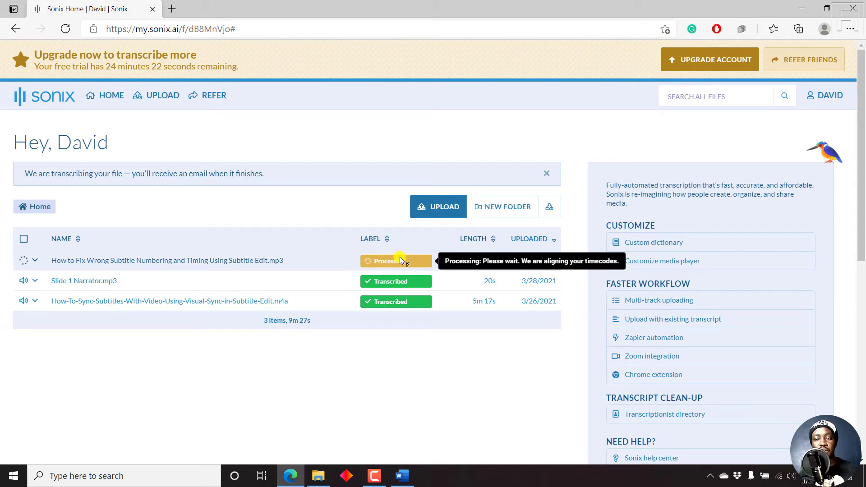
mouse_move(516, 122)
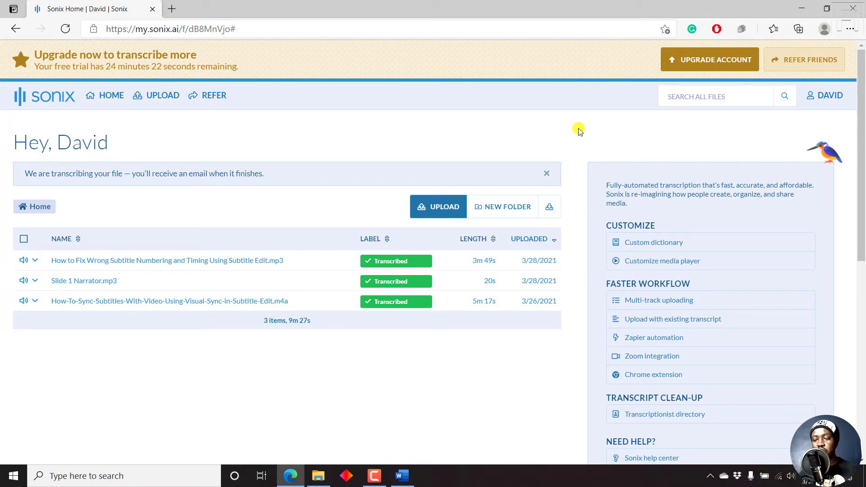
mouse_move(182, 233)
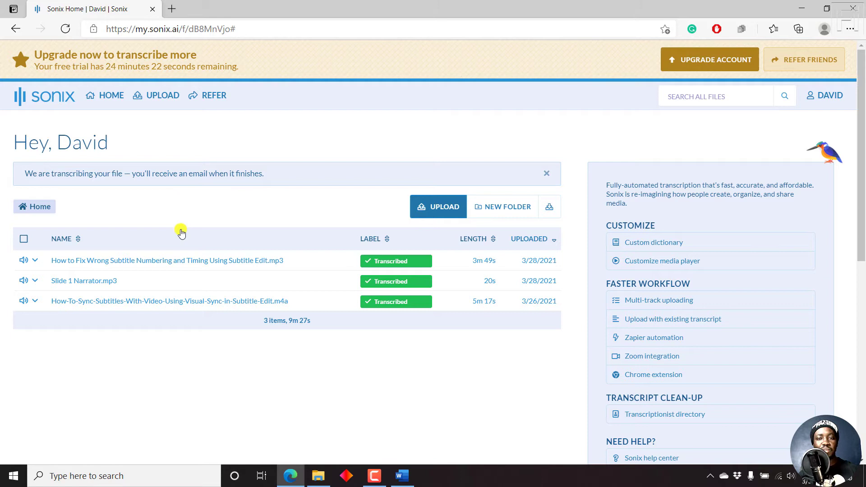
mouse_move(103, 263)
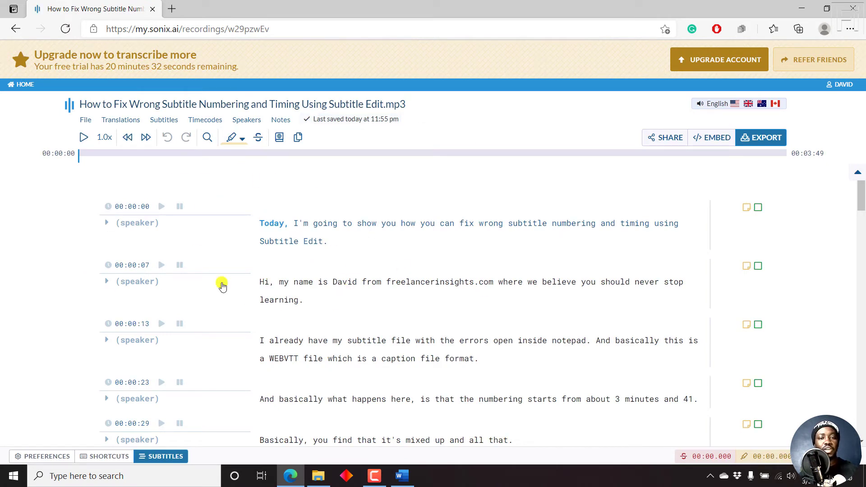
Open the subtitle-fixing mp3 transcript from the home list and scroll its timestamped lines
click(107, 222)
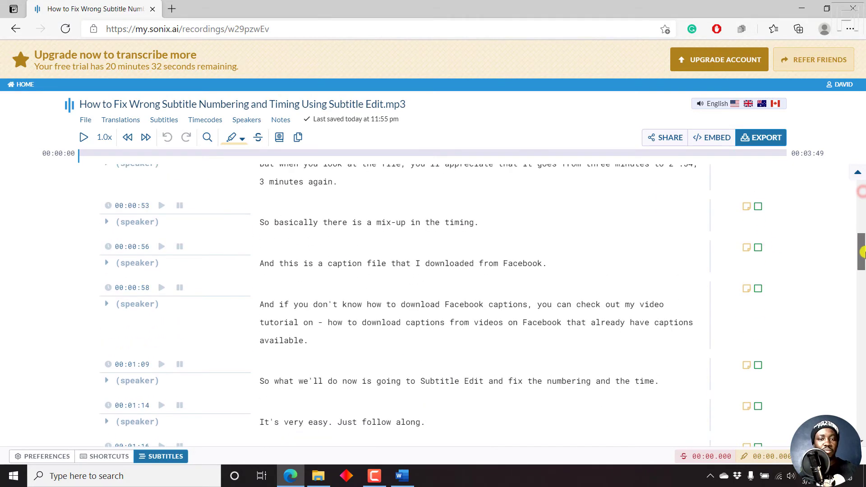
scroll(down, 3)
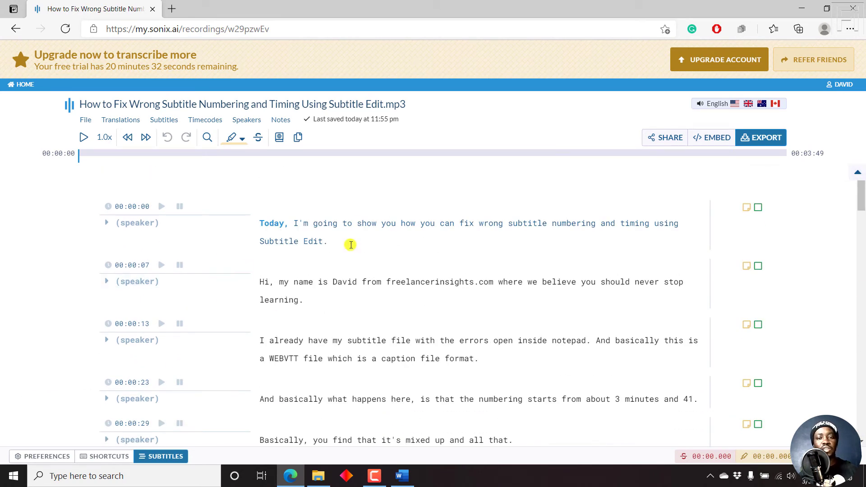
mouse_move(391, 269)
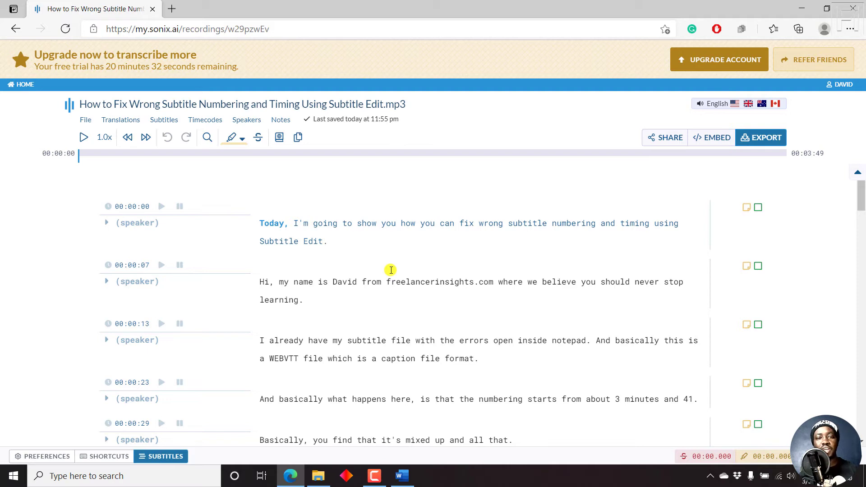
mouse_move(272, 209)
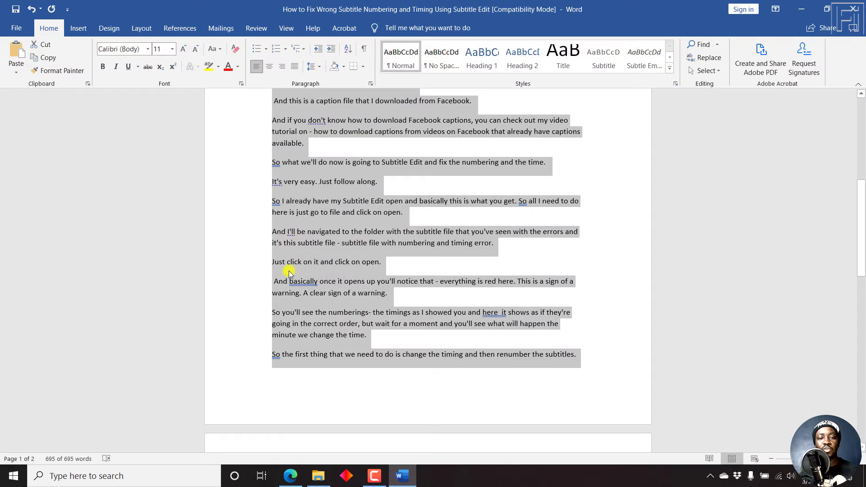
click(290, 476)
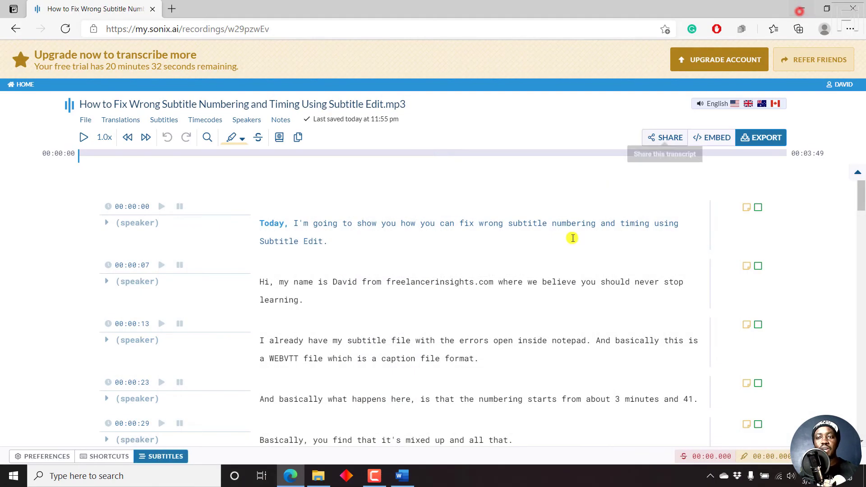
mouse_move(549, 181)
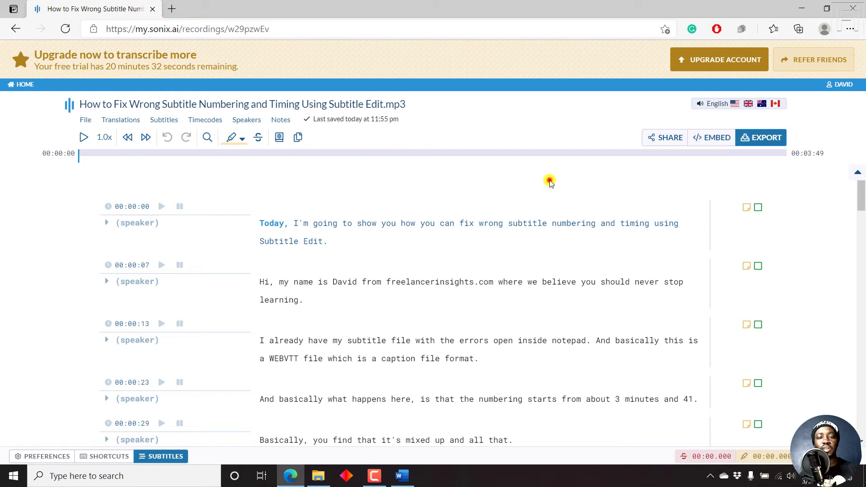
mouse_move(757, 139)
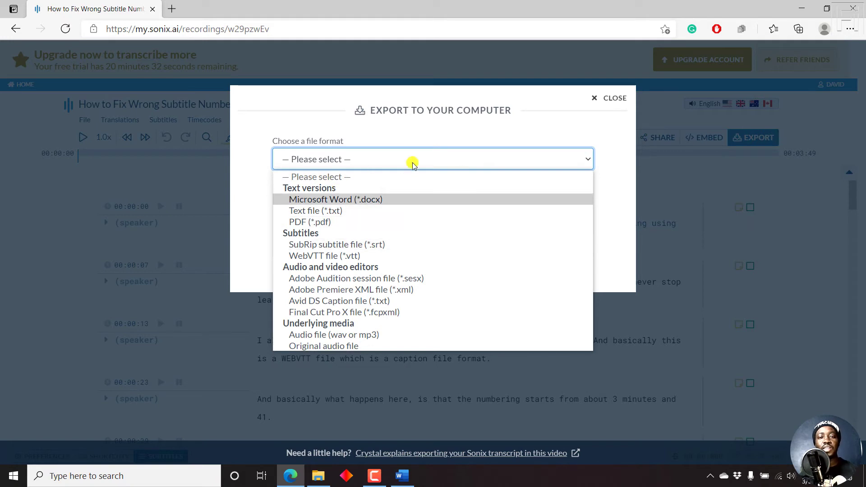
mouse_move(286, 226)
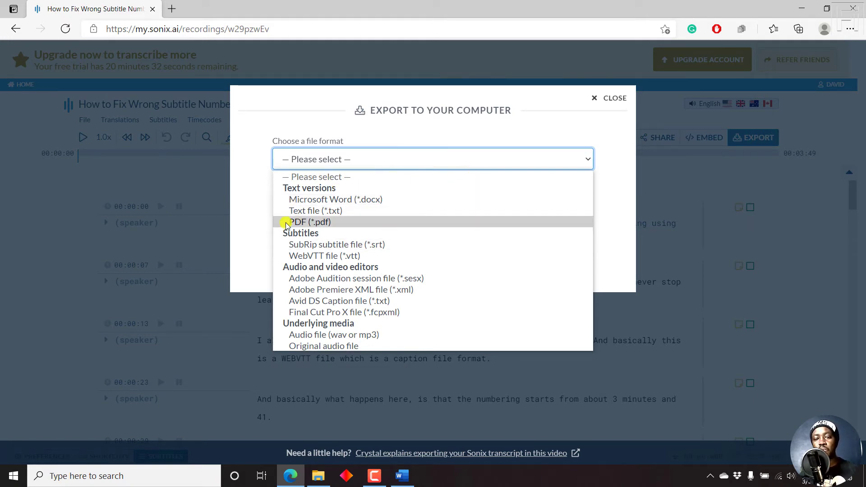
mouse_move(324, 223)
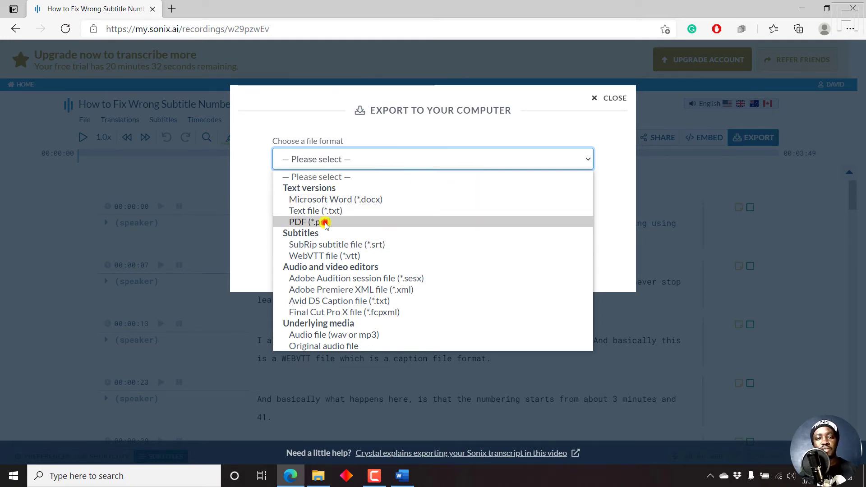
Export the transcript as PDF with timecodes at every paragraph, downloading transcript (1).pdf
click(315, 222)
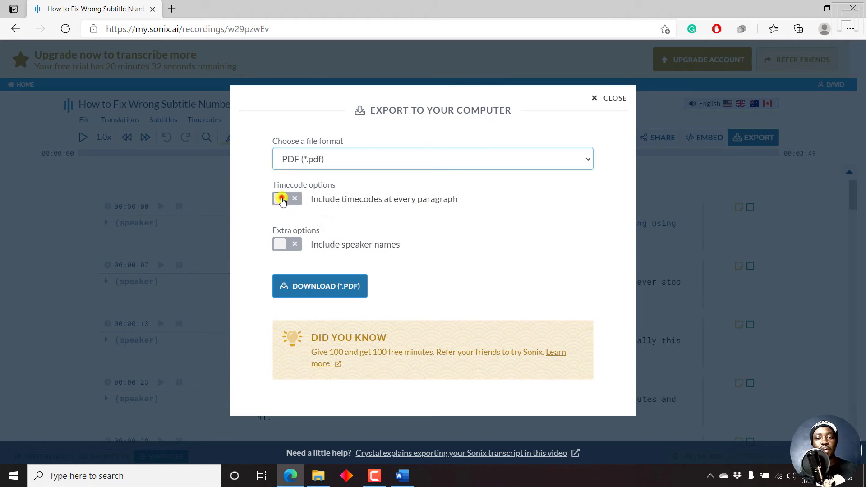
click(281, 199)
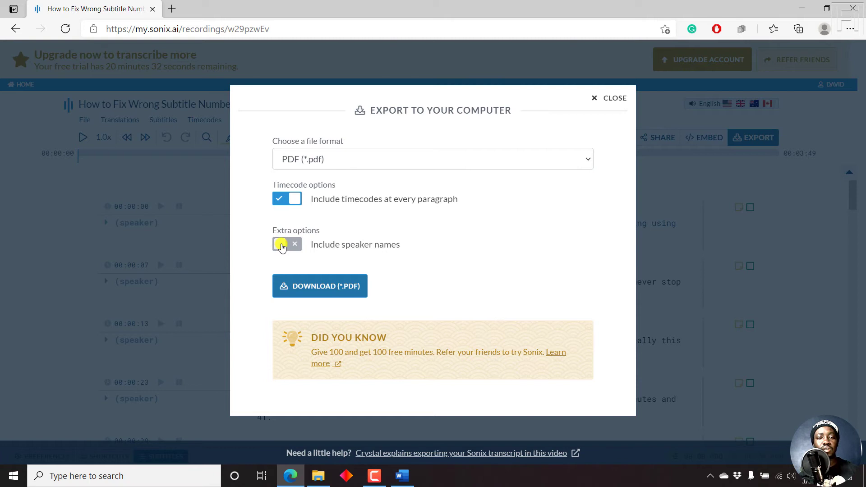
click(280, 245)
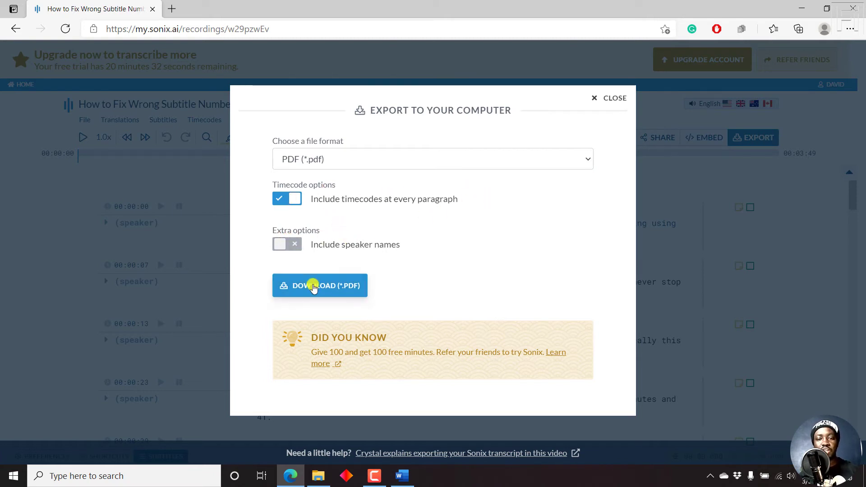
click(320, 286)
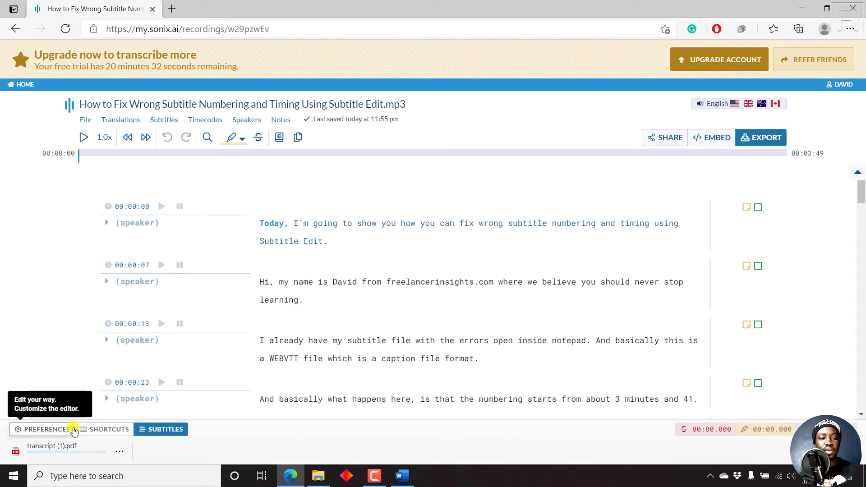
View transcript (1).pdf in Edge's PDF viewer, then return to the Sonix editor
click(53, 445)
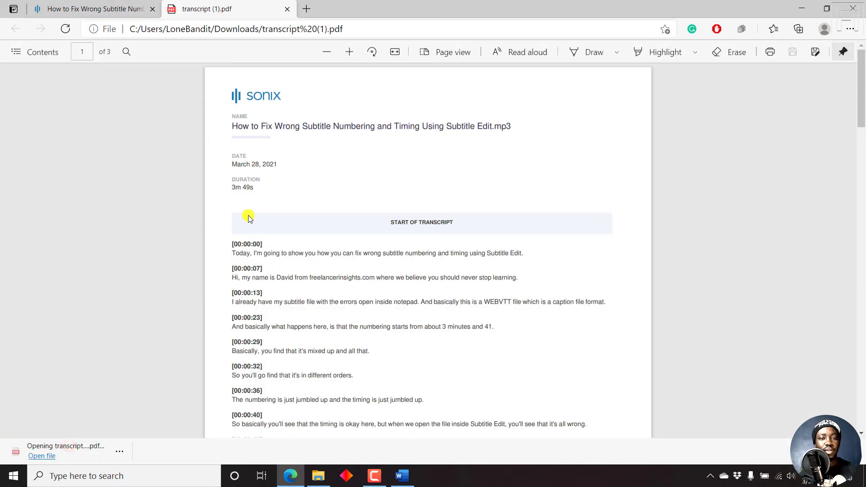
mouse_move(273, 345)
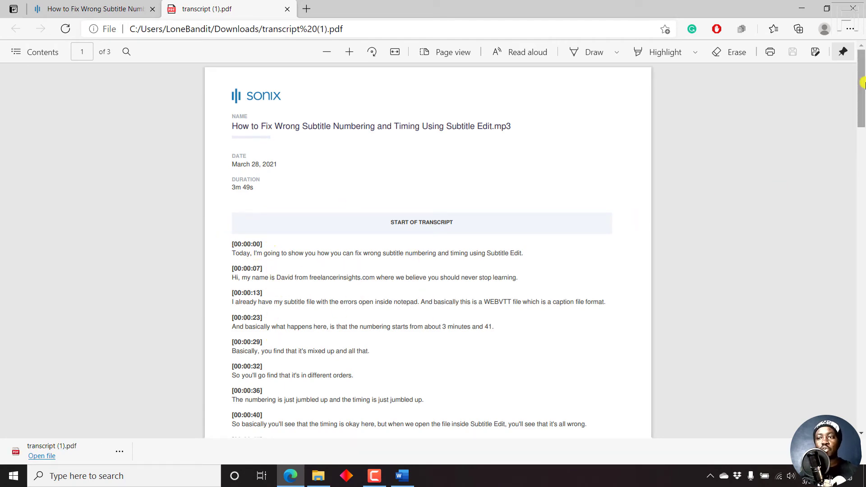
scroll(down, 3)
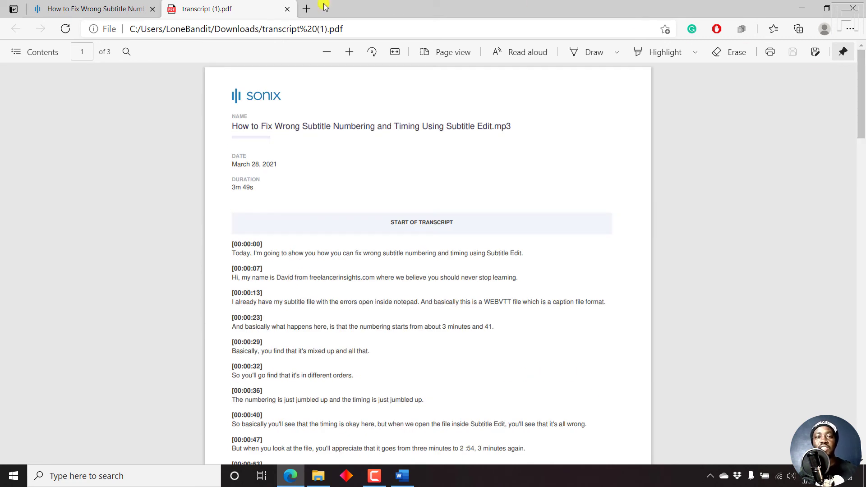
click(81, 9)
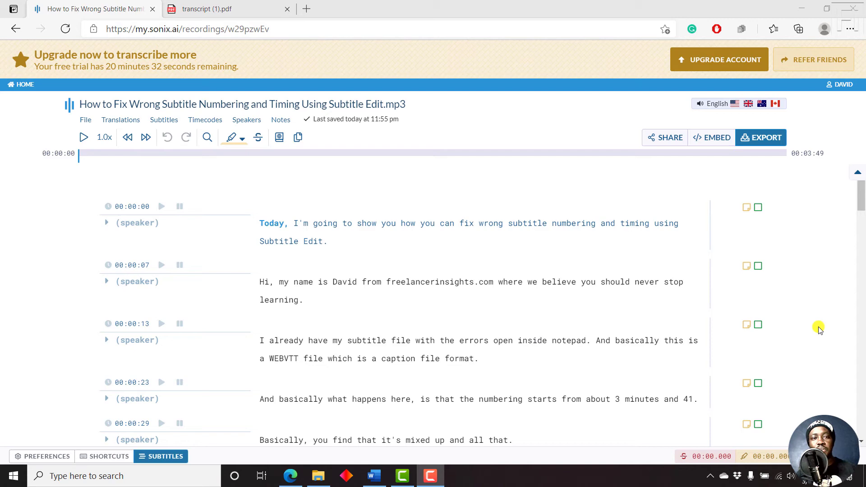
mouse_move(753, 311)
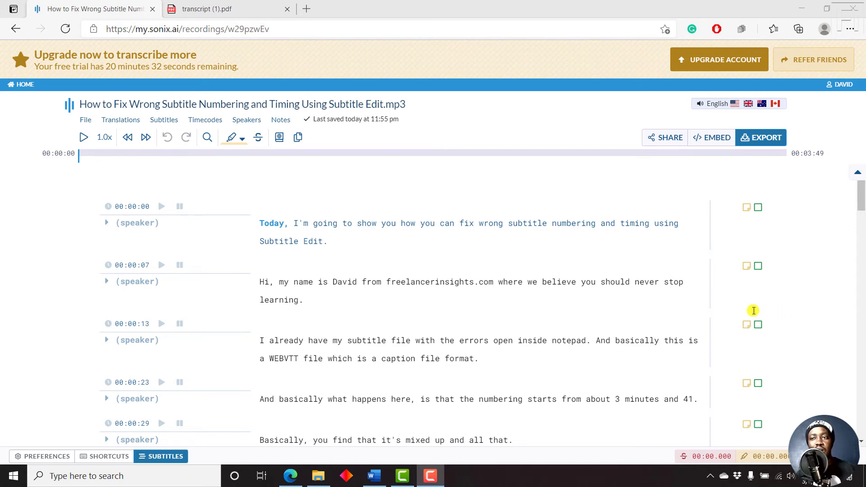
mouse_move(764, 138)
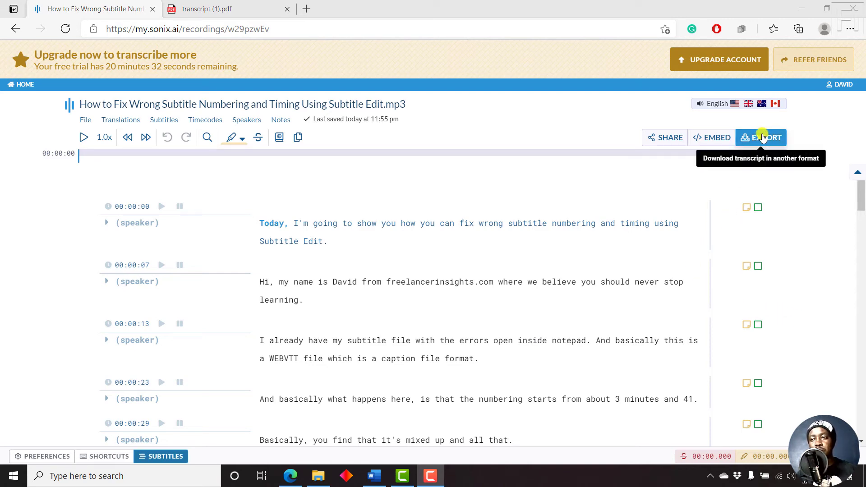
Download a Microsoft Word .docx with 60-second timecodes, no paragraph timecodes, strikethrough removed
click(763, 137)
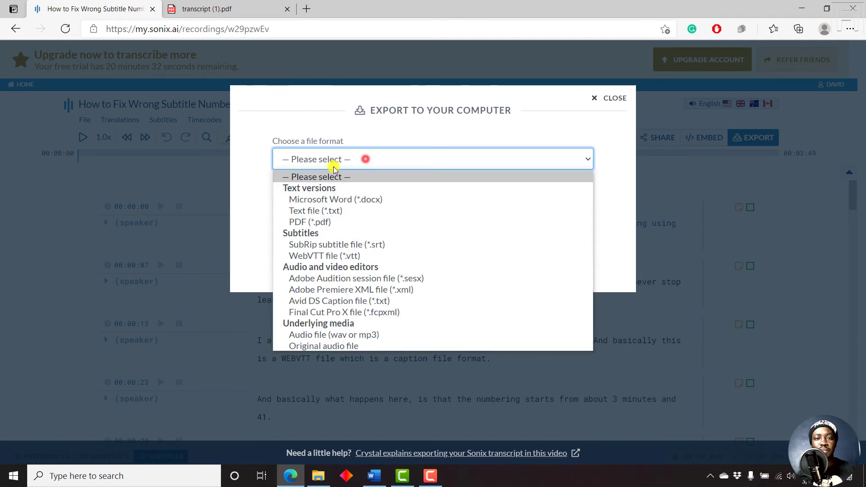
mouse_move(325, 200)
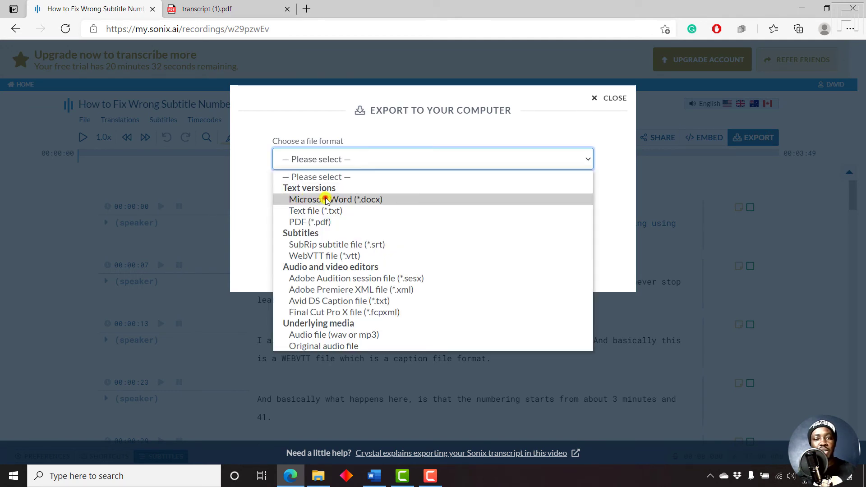
click(336, 199)
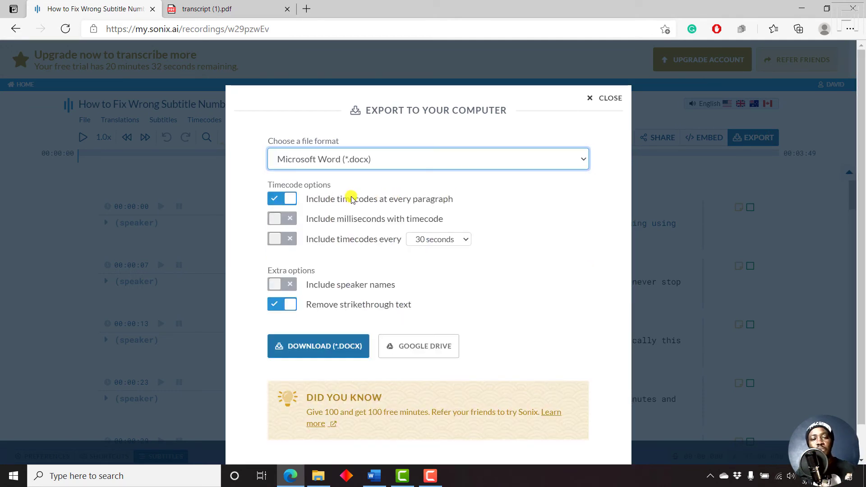
mouse_move(480, 201)
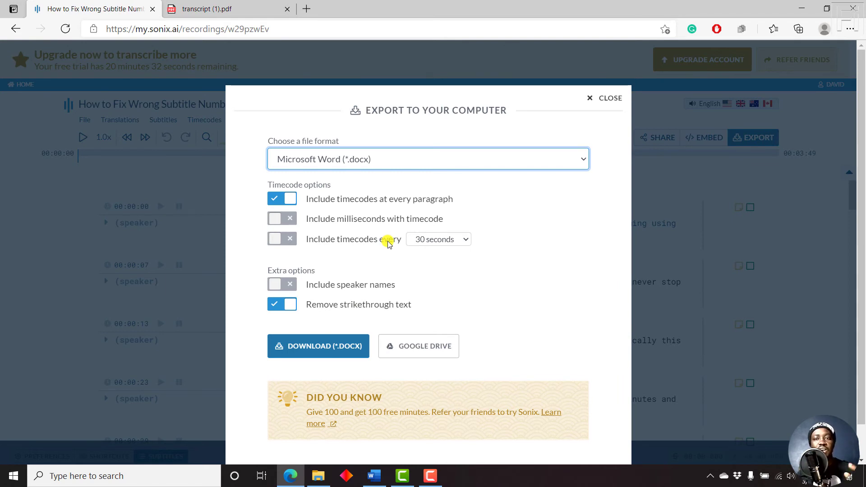
mouse_move(405, 276)
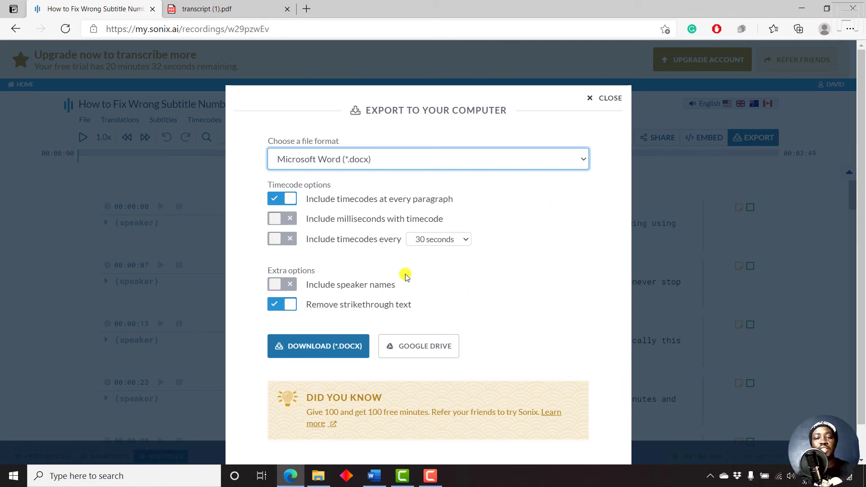
mouse_move(264, 191)
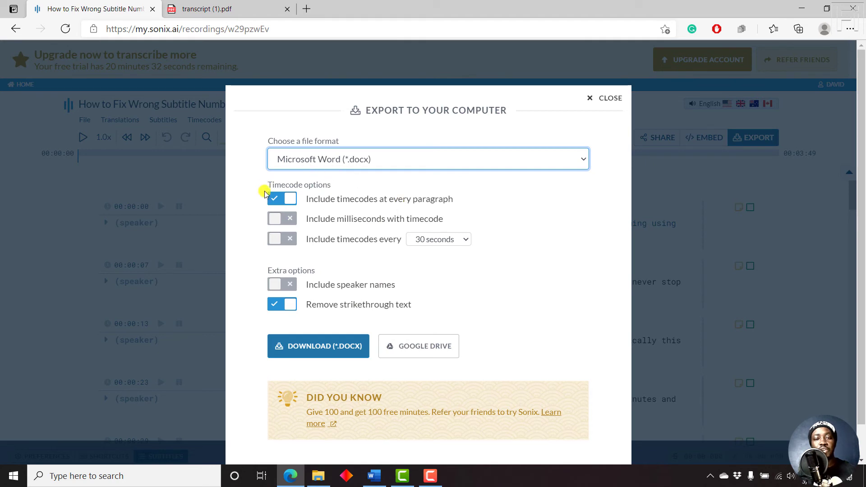
click(281, 199)
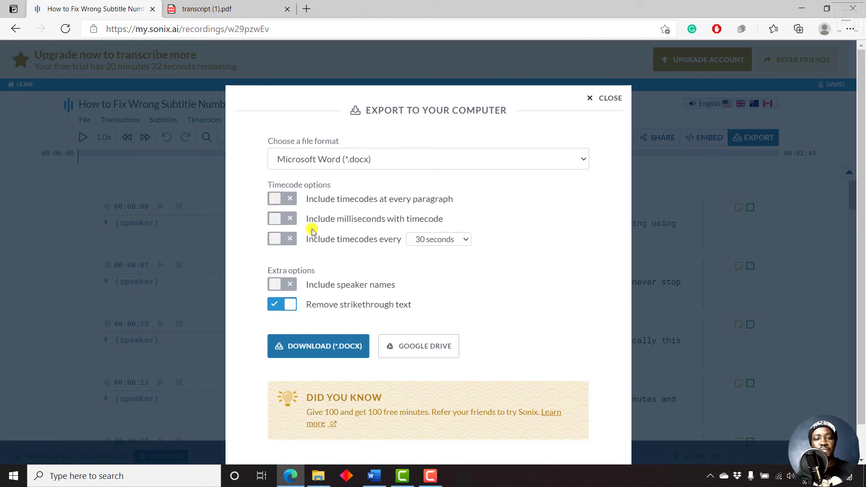
click(438, 239)
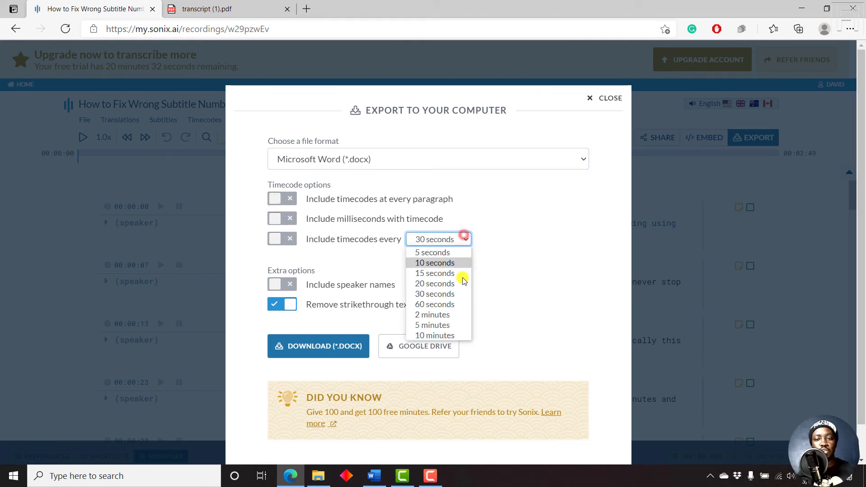
mouse_move(449, 304)
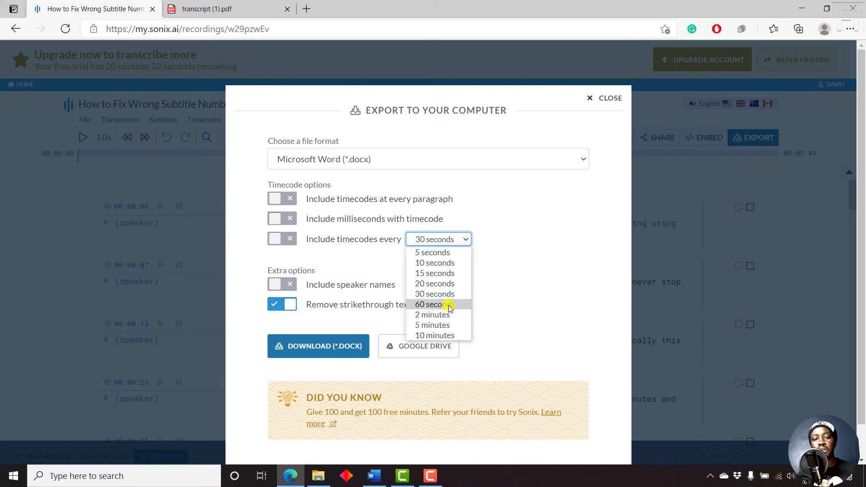
click(432, 305)
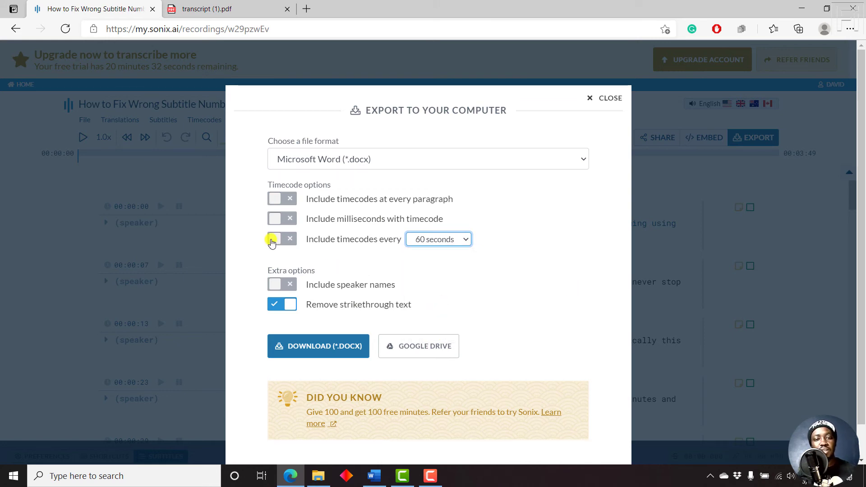
click(274, 238)
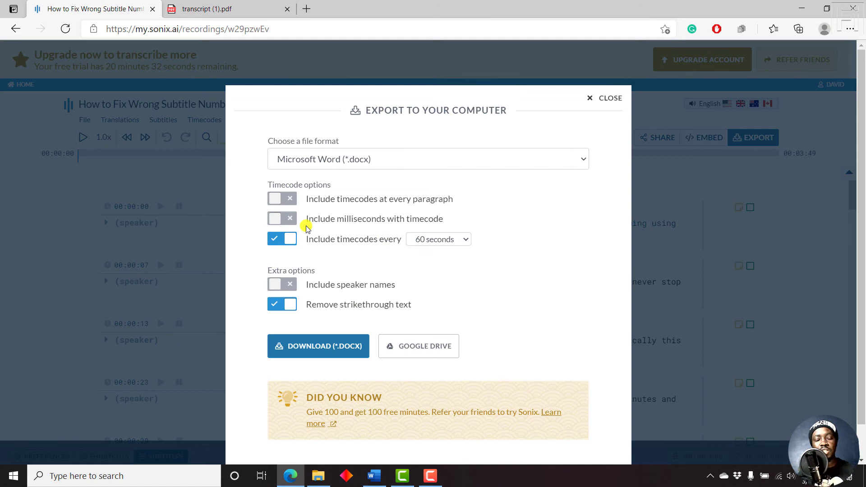
mouse_move(464, 227)
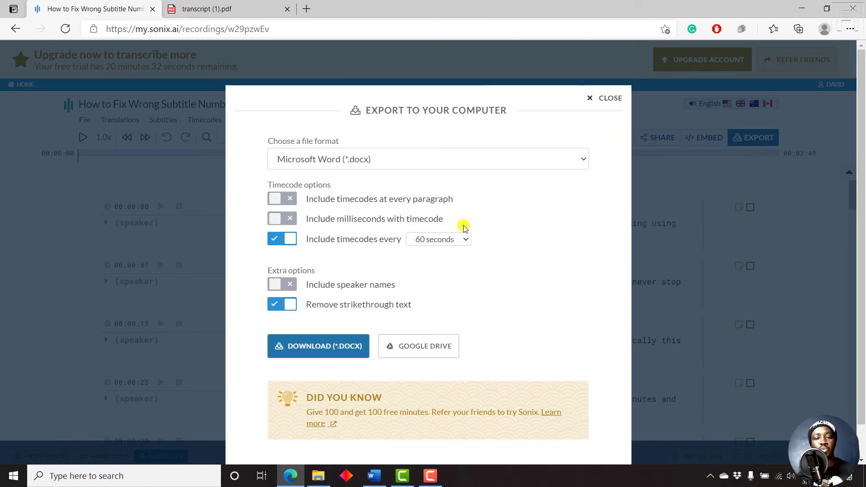
click(277, 304)
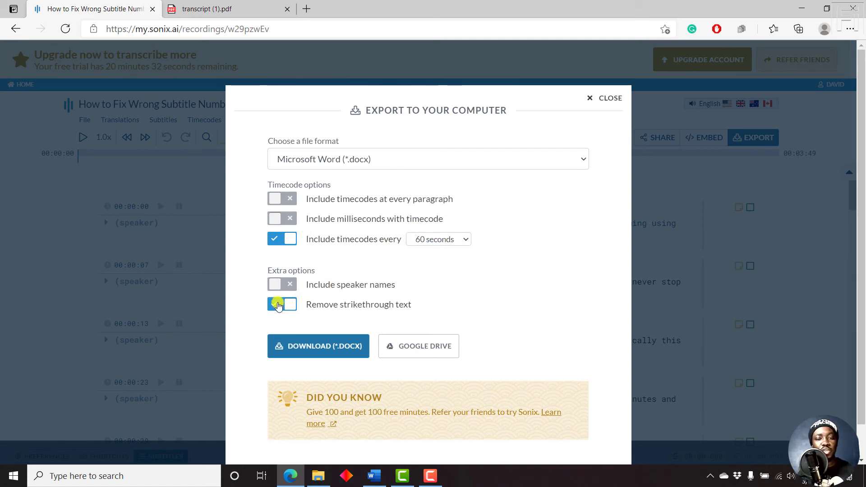
click(278, 304)
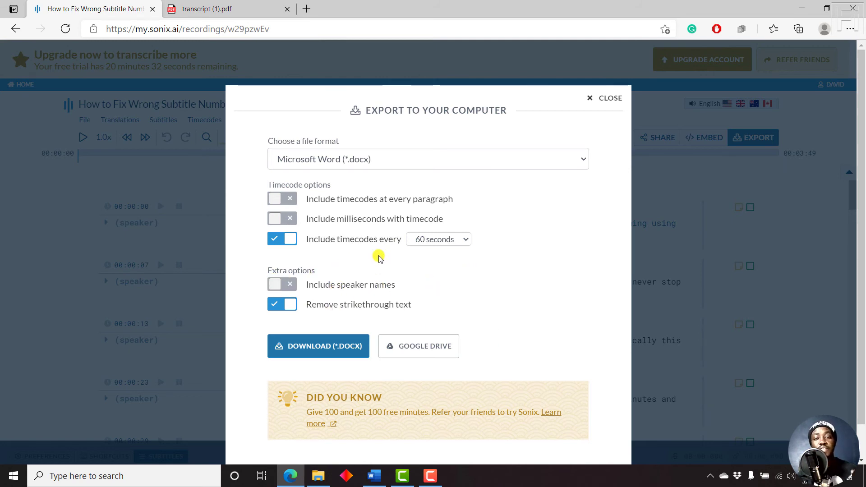
mouse_move(350, 307)
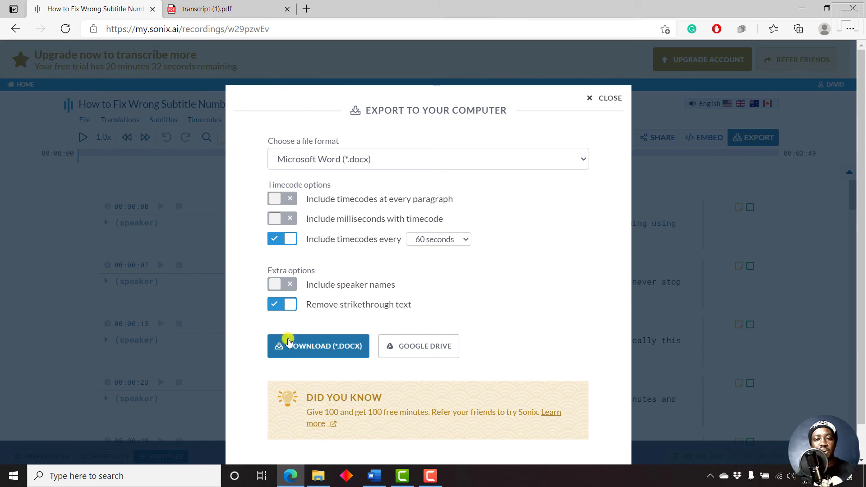
click(318, 346)
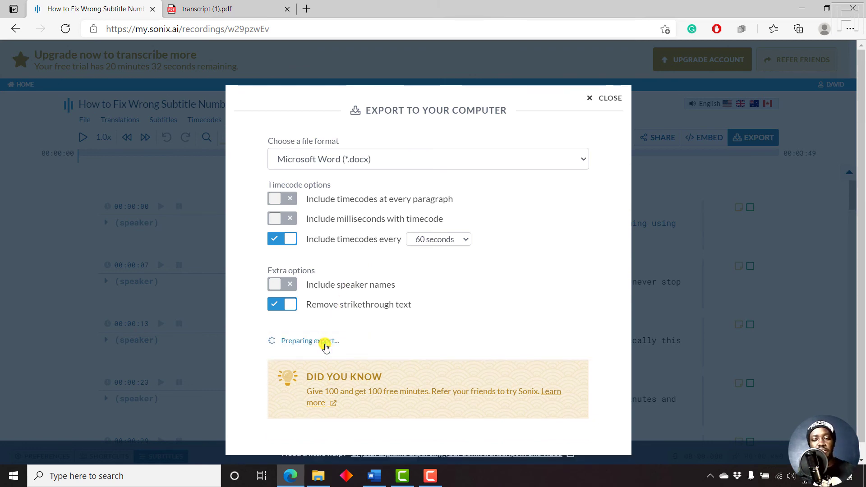
click(604, 97)
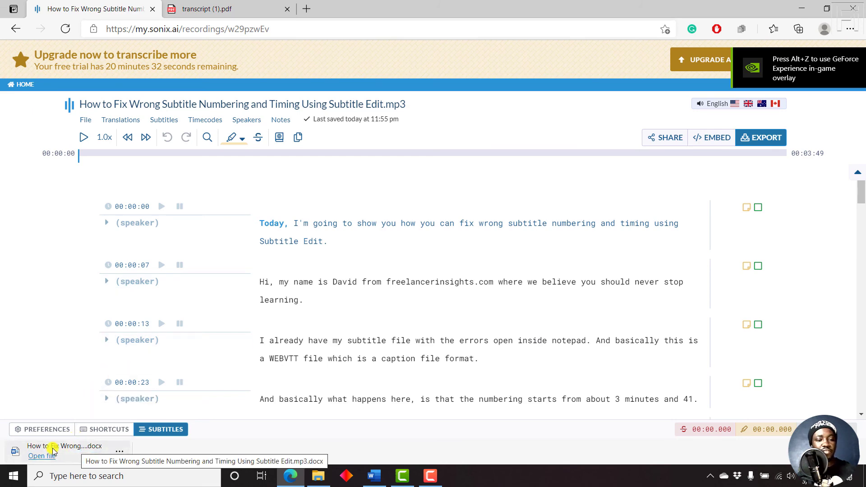
Open the downloaded .docx in Writer and select the [00:01:00] timecode while scrolling the pages
click(41, 456)
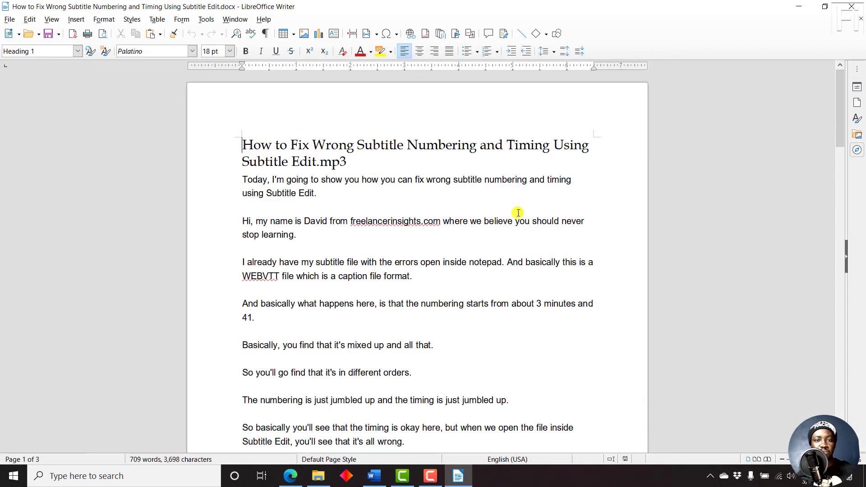
mouse_move(840, 135)
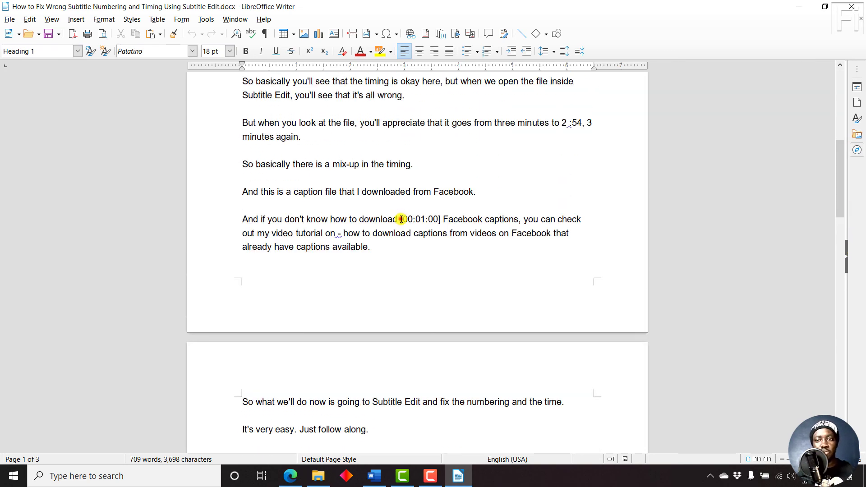
double_click(402, 219)
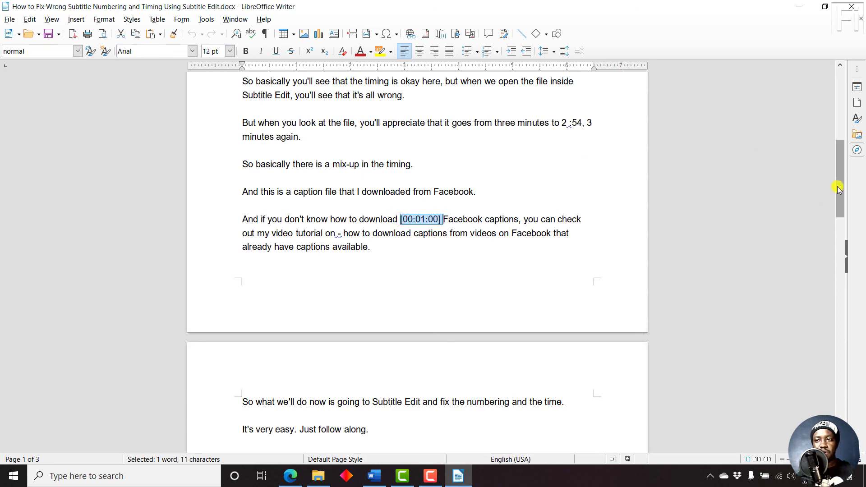
scroll(down, 3)
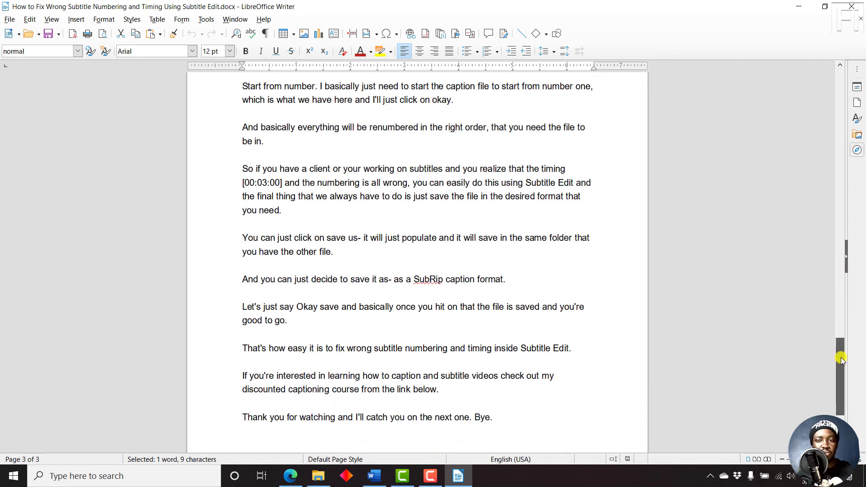
scroll(up, 3)
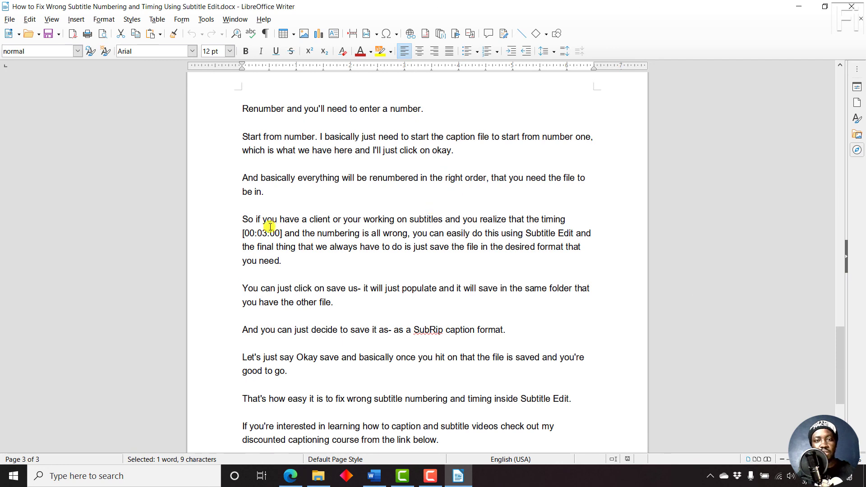